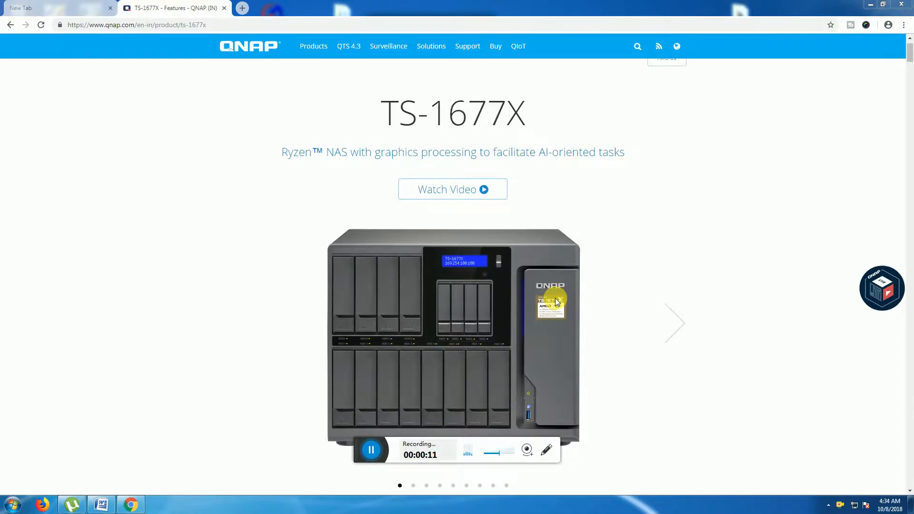
mouse_move(567, 280)
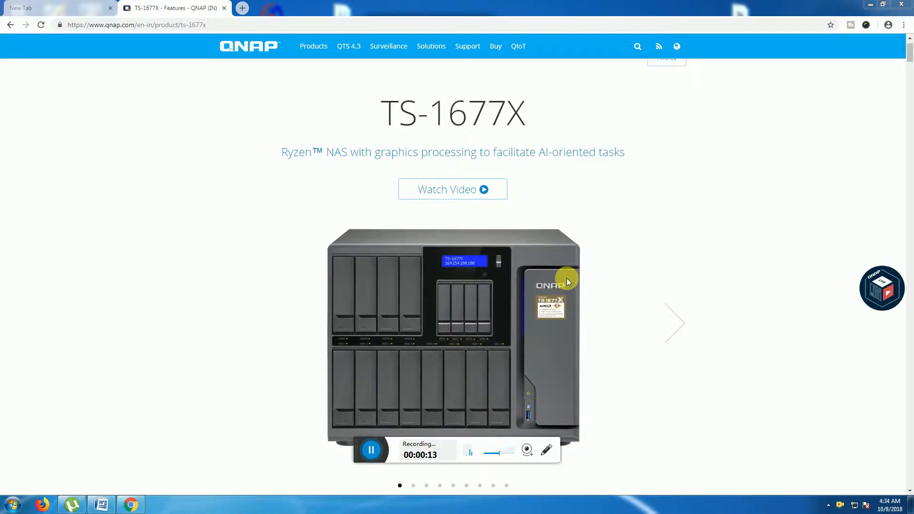
mouse_move(597, 352)
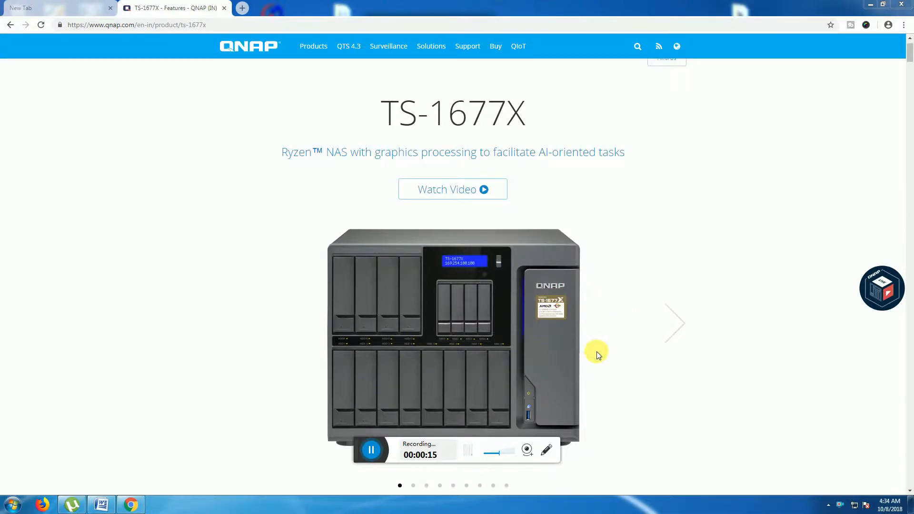
mouse_move(676, 336)
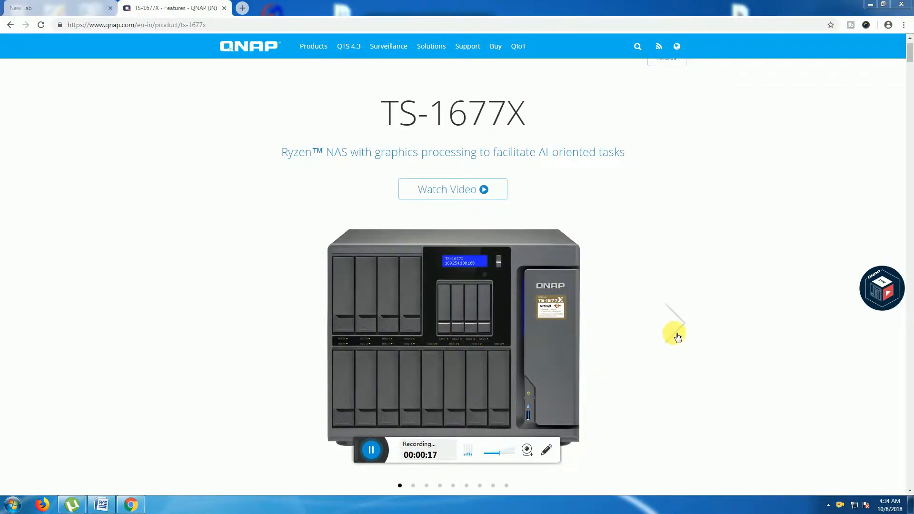
- Advance the TS-1677X product photo carousel one image at a time through to the sixth photo
click(675, 322)
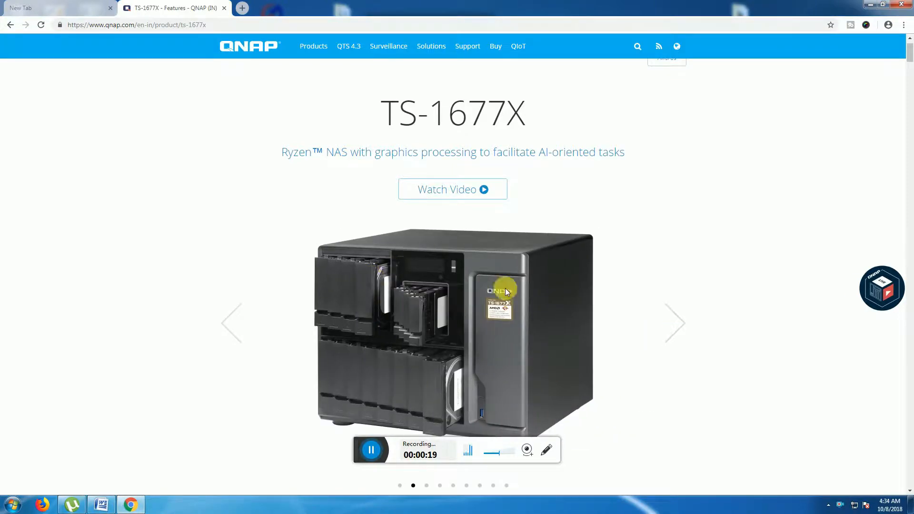
click(675, 323)
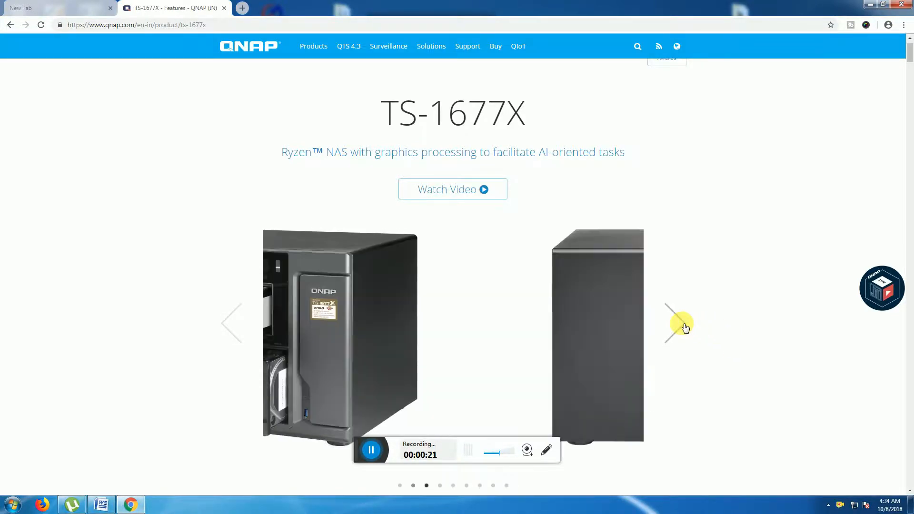
click(681, 323)
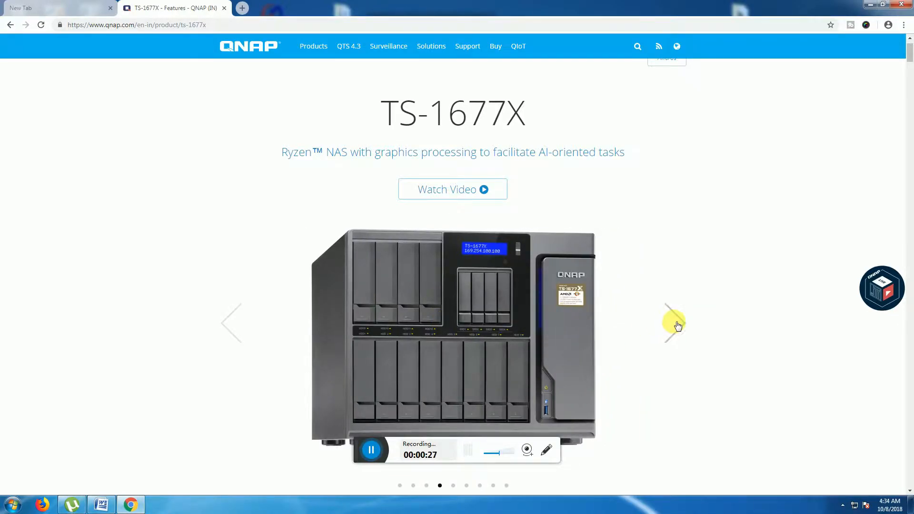
click(674, 323)
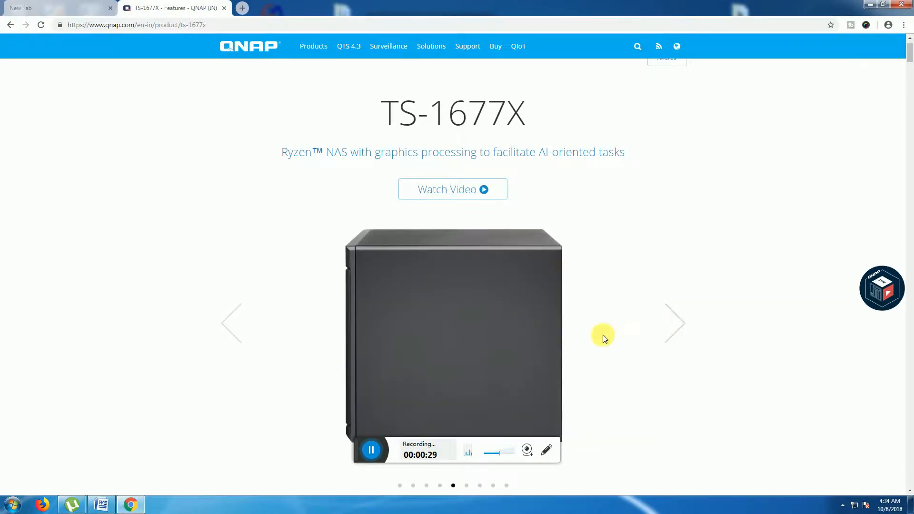
click(676, 324)
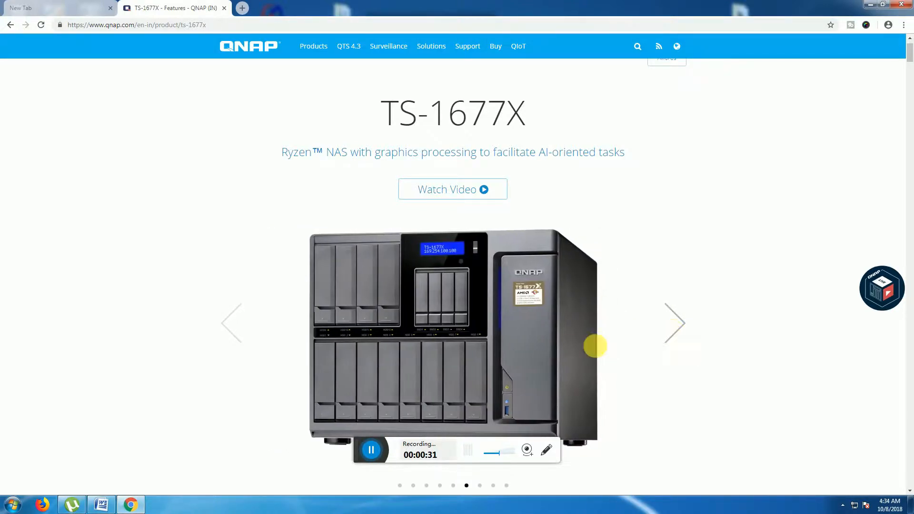
mouse_move(681, 376)
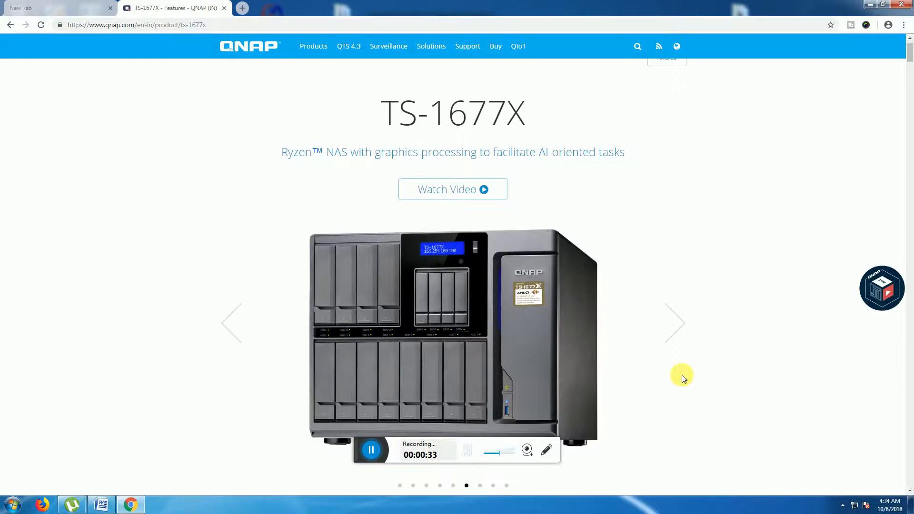
- Scroll below the carousel to the feature summary covering the AMD Ryzen processor and PCIe expansion
scroll(down, 3)
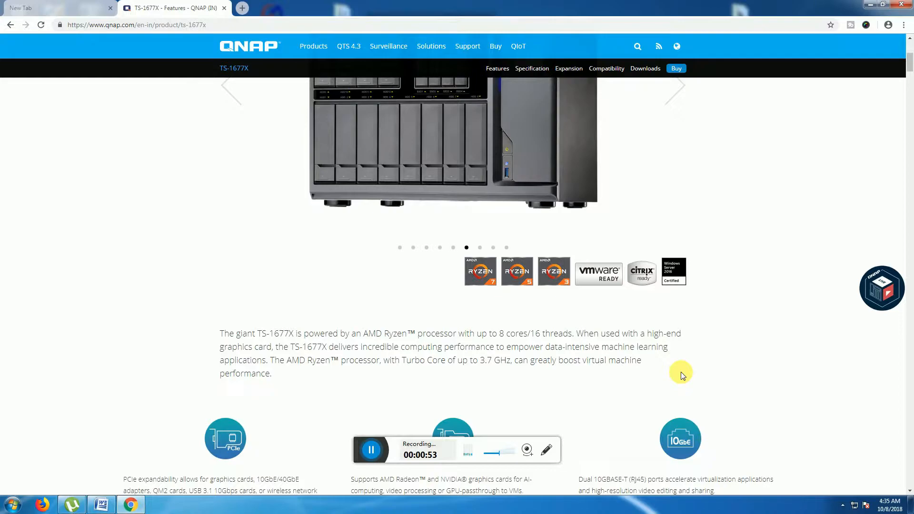
mouse_move(695, 362)
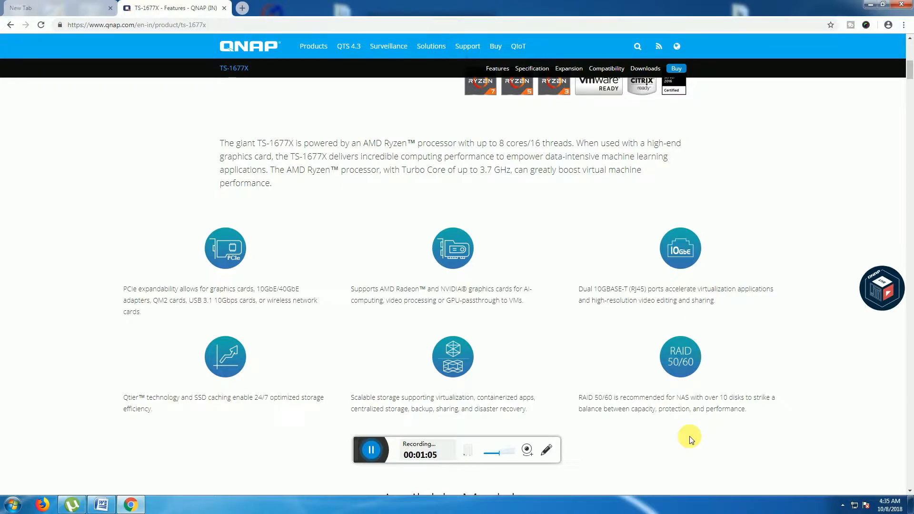
mouse_move(700, 438)
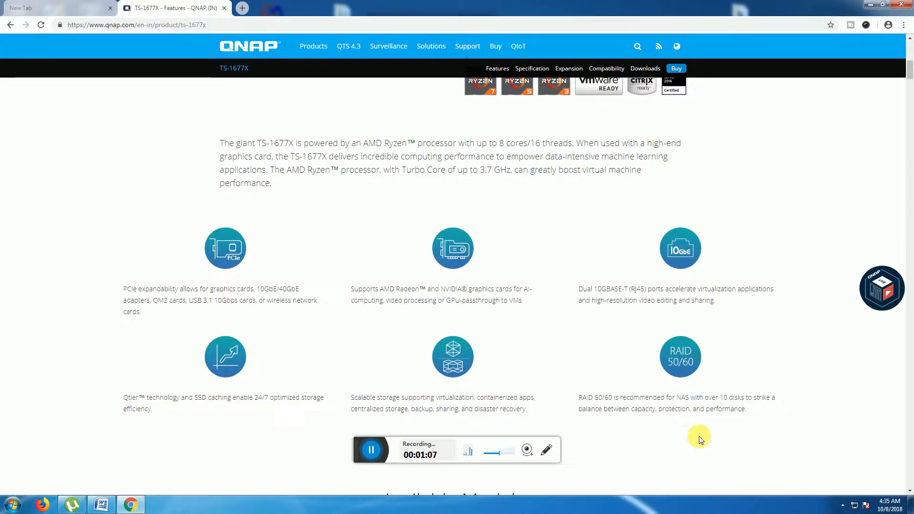
mouse_move(708, 441)
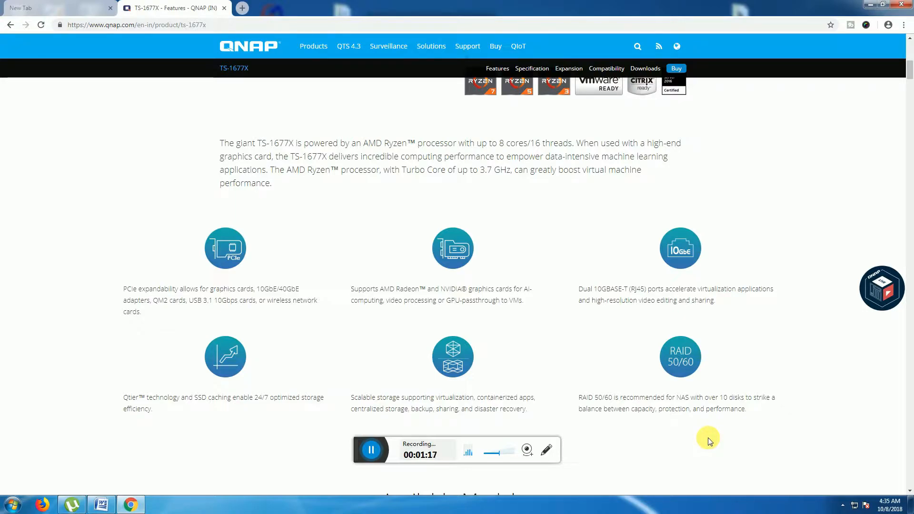
- Scroll through the GPU AI, AMD Ryzen 64GB RAM and 2 x 10GbE throughput sections to hardware engineering
scroll(down, 3)
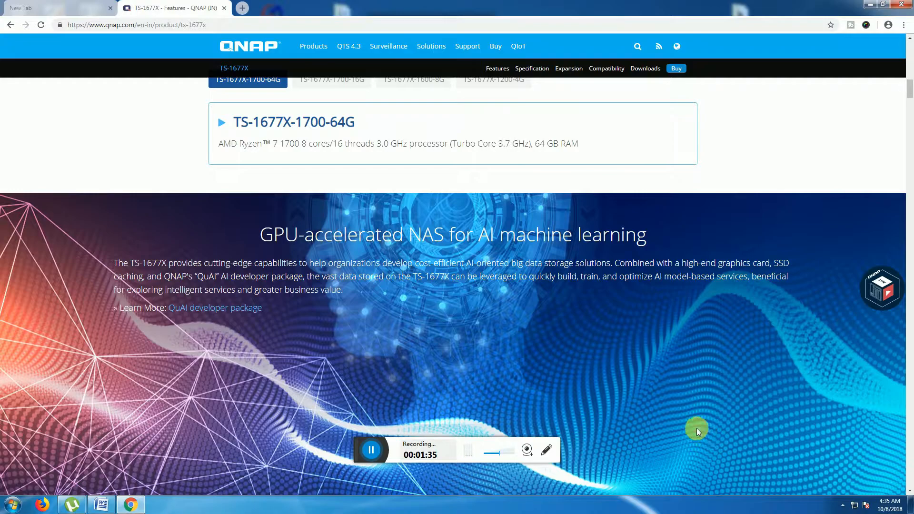
scroll(down, 3)
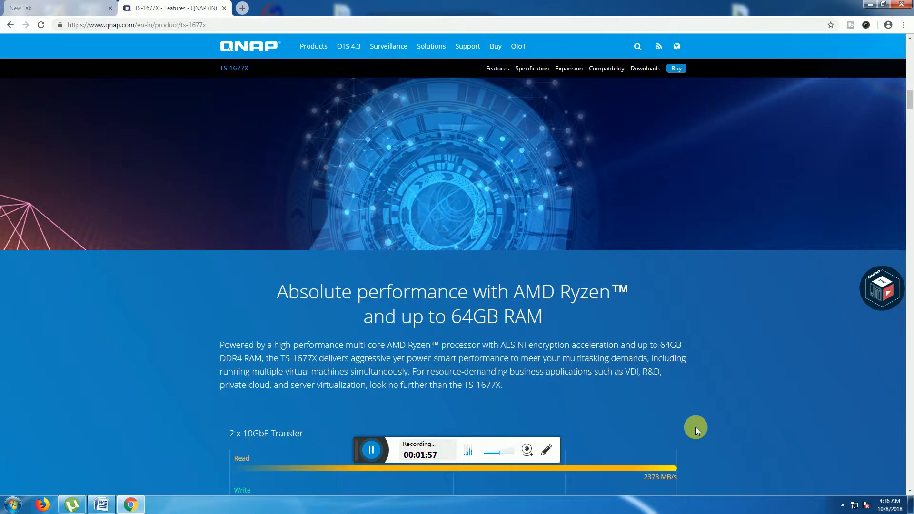
mouse_move(697, 434)
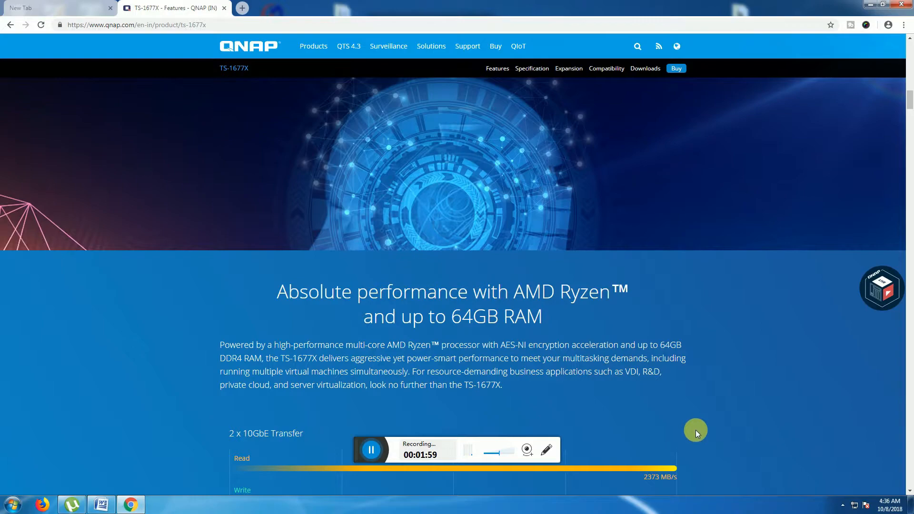
scroll(down, 3)
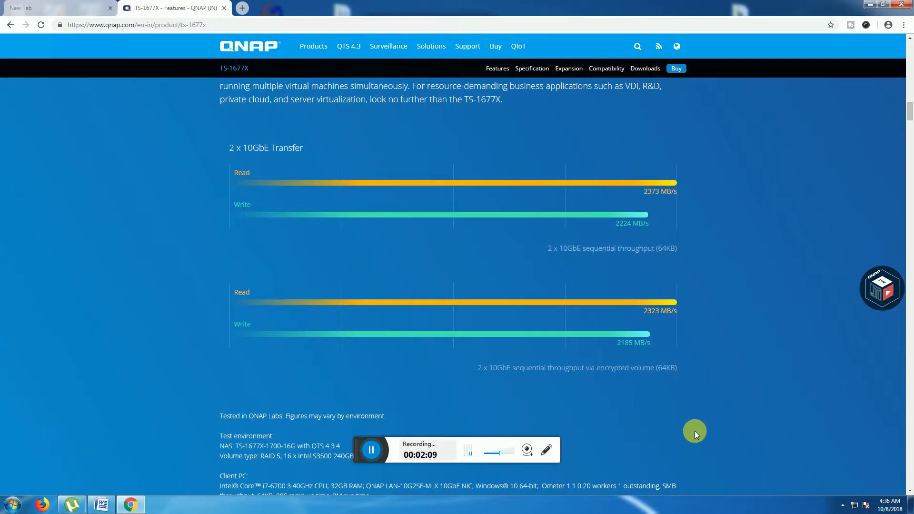
mouse_move(682, 432)
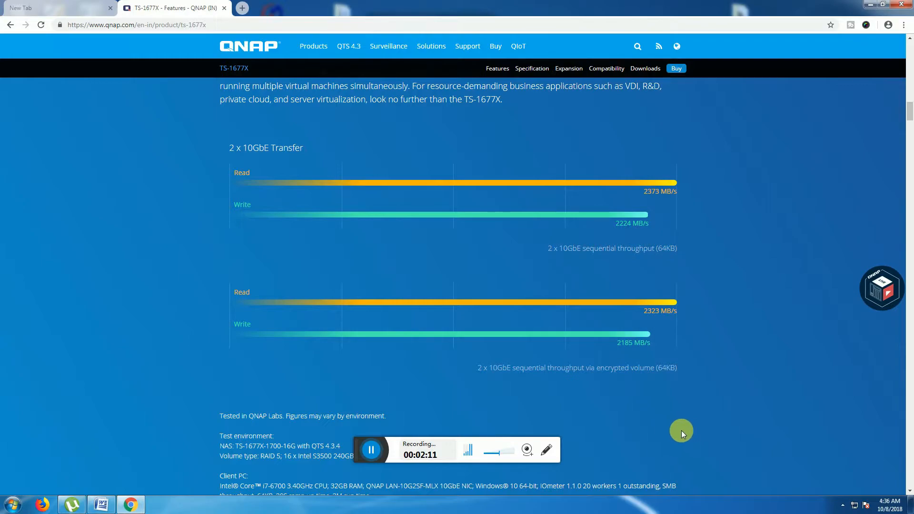
scroll(down, 3)
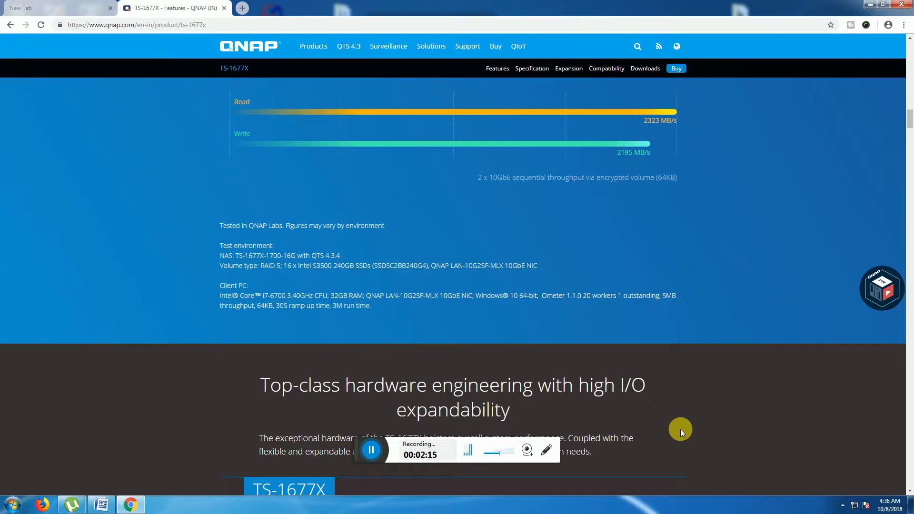
- Scroll to the 14-item numbered hardware diagram with item 1, LCD display, beneath it
scroll(down, 3)
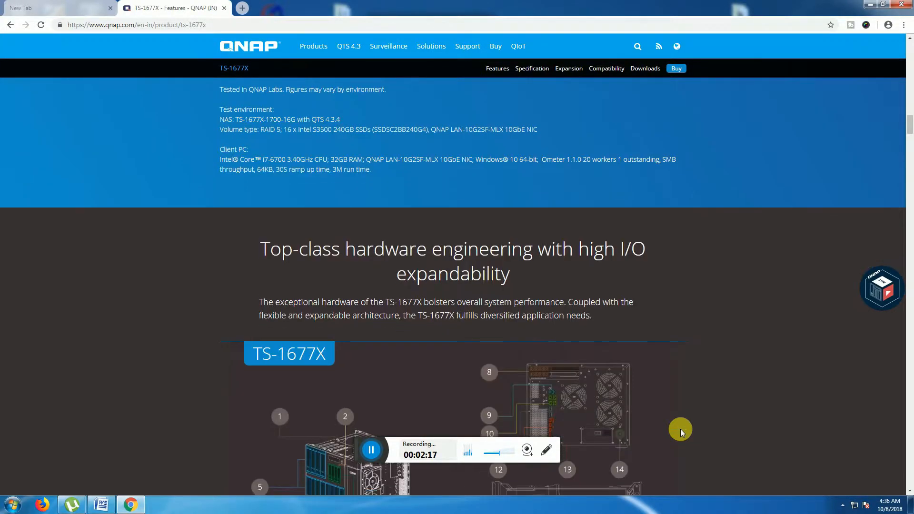
scroll(down, 3)
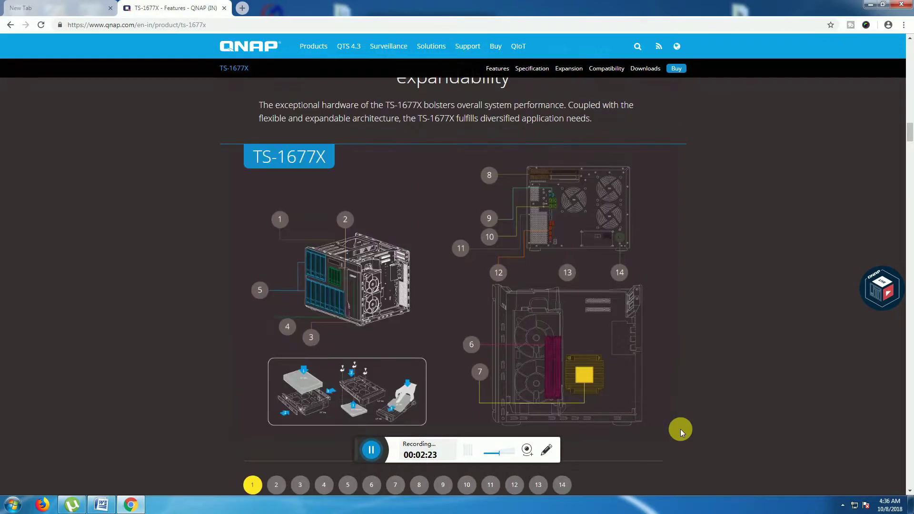
mouse_move(205, 312)
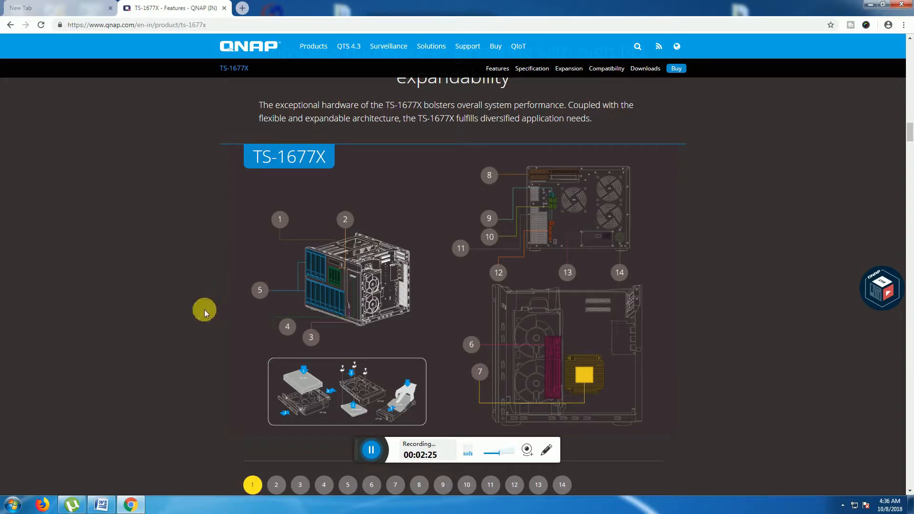
mouse_move(839, 403)
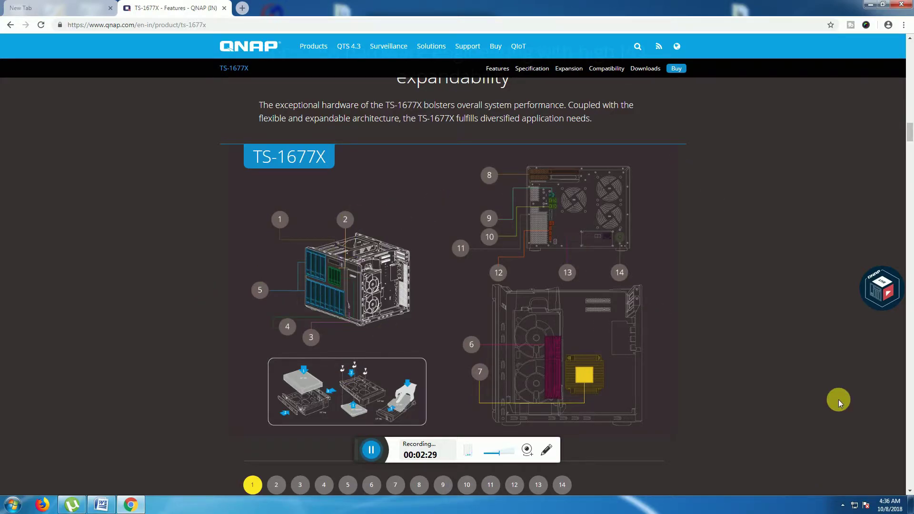
mouse_move(390, 256)
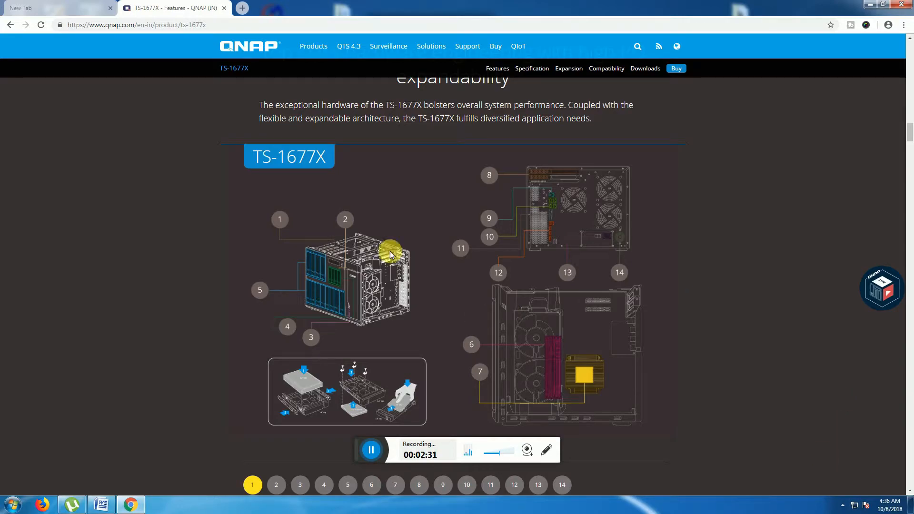
mouse_move(581, 436)
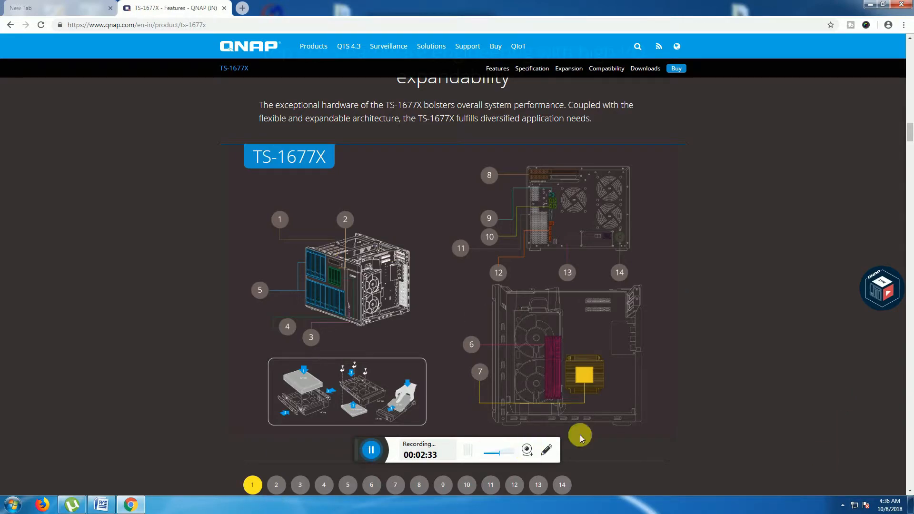
scroll(down, 3)
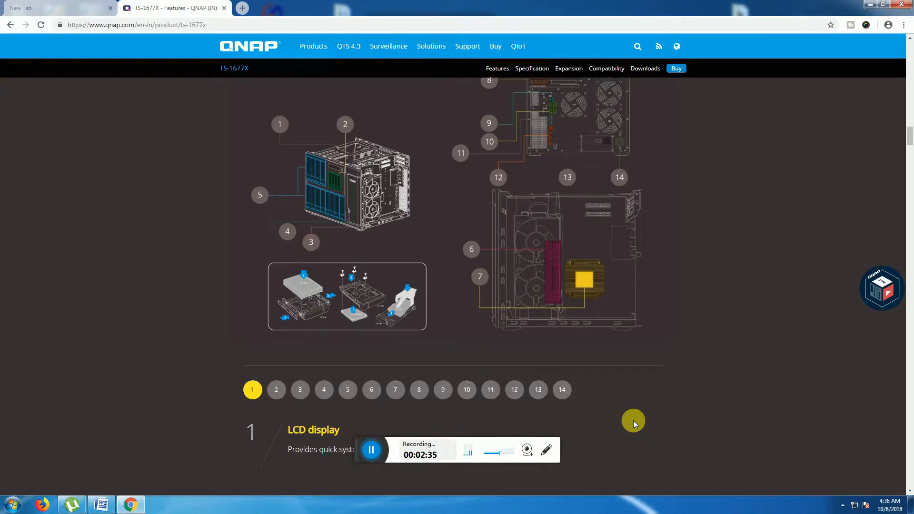
mouse_move(338, 197)
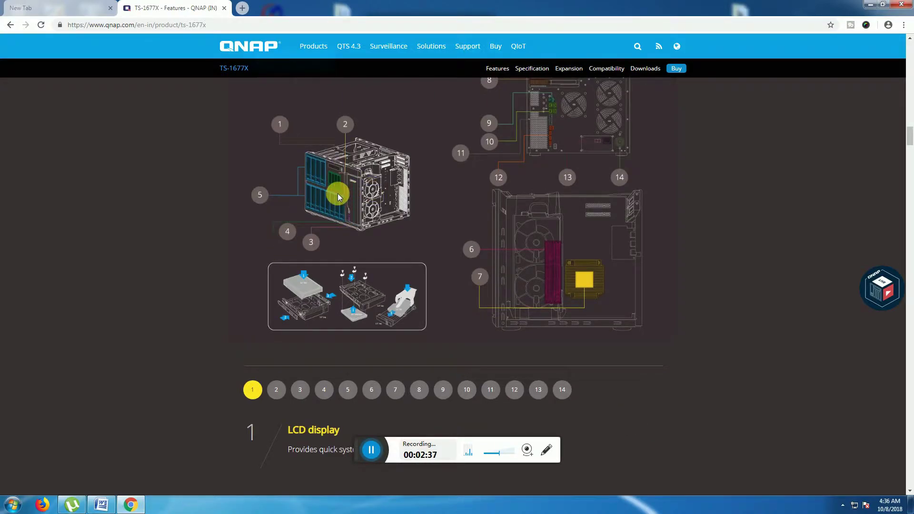
mouse_move(276, 392)
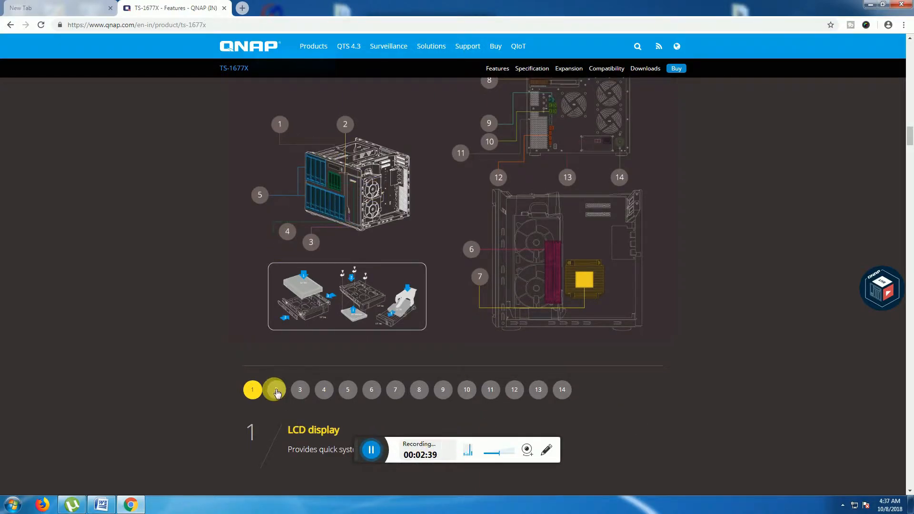
- Show diagram items 2 to 6: USB one-touch copy, SSD slots, tool-less HDD tray and 64GB DDR4 RAM
click(275, 389)
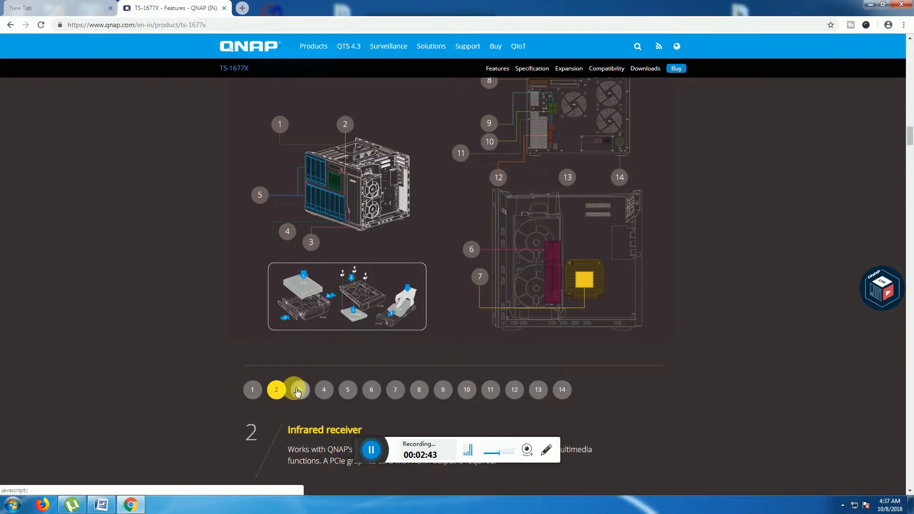
click(299, 389)
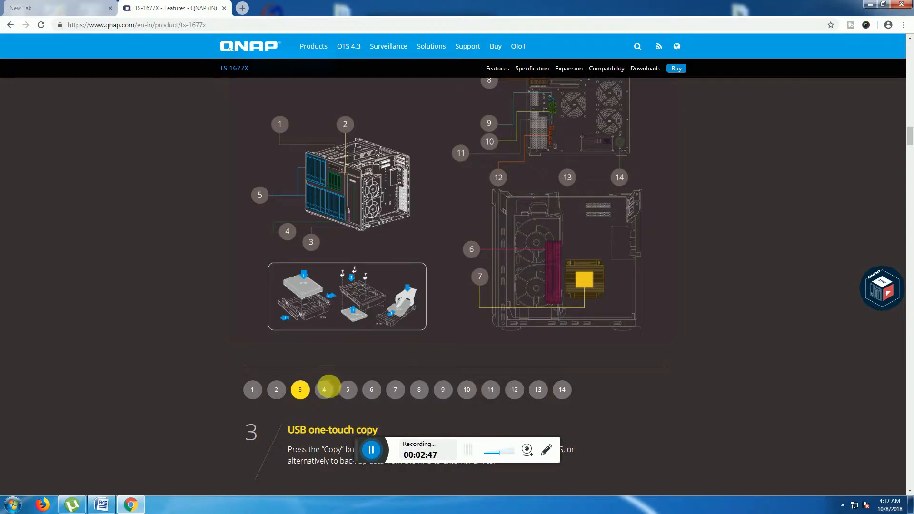
click(323, 389)
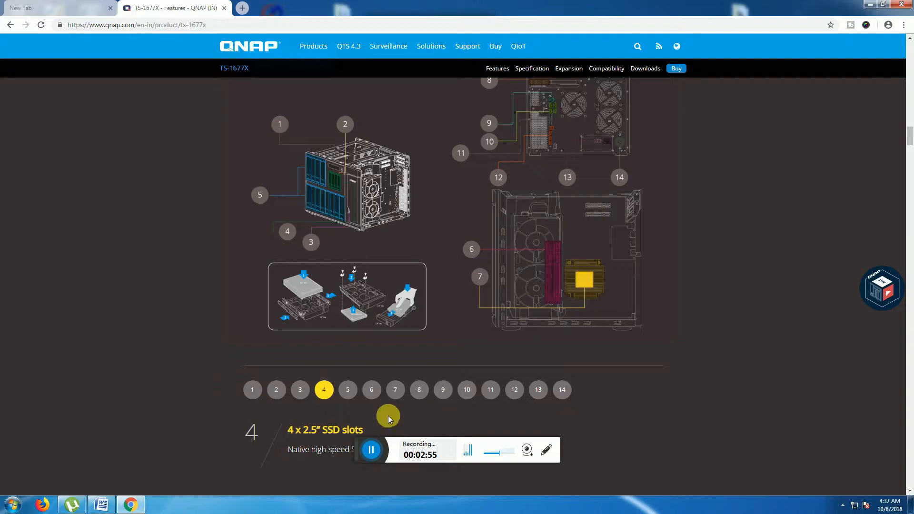
click(348, 389)
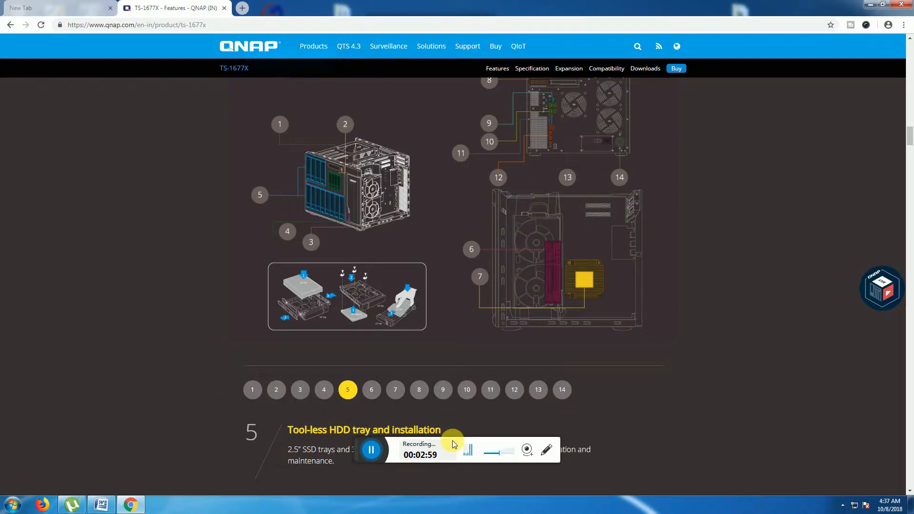
mouse_move(304, 201)
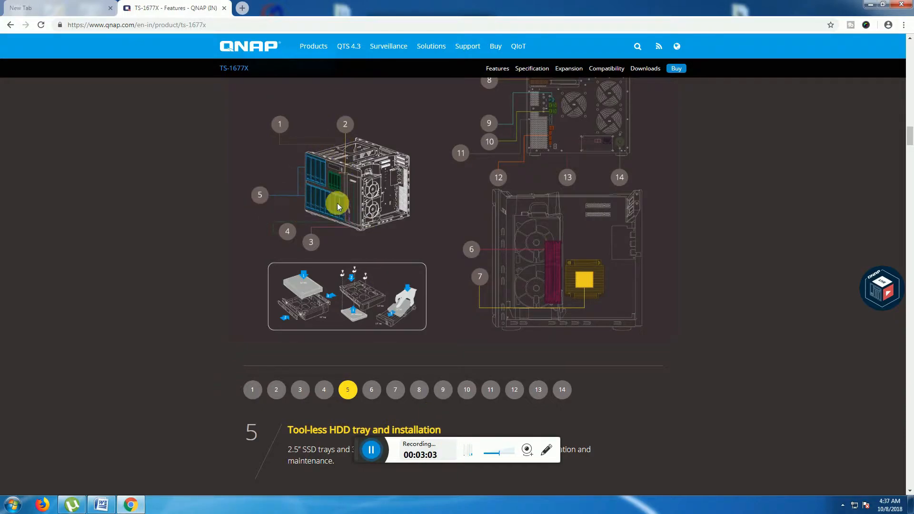
click(371, 391)
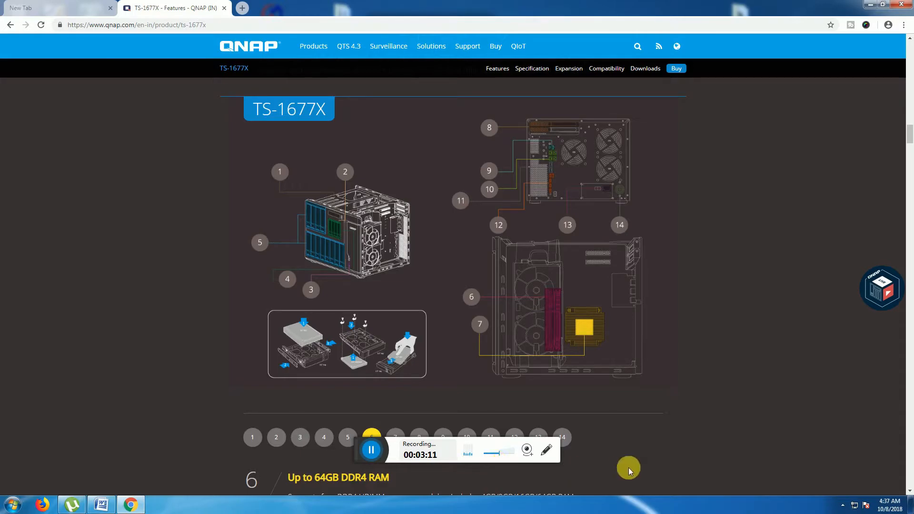
mouse_move(545, 328)
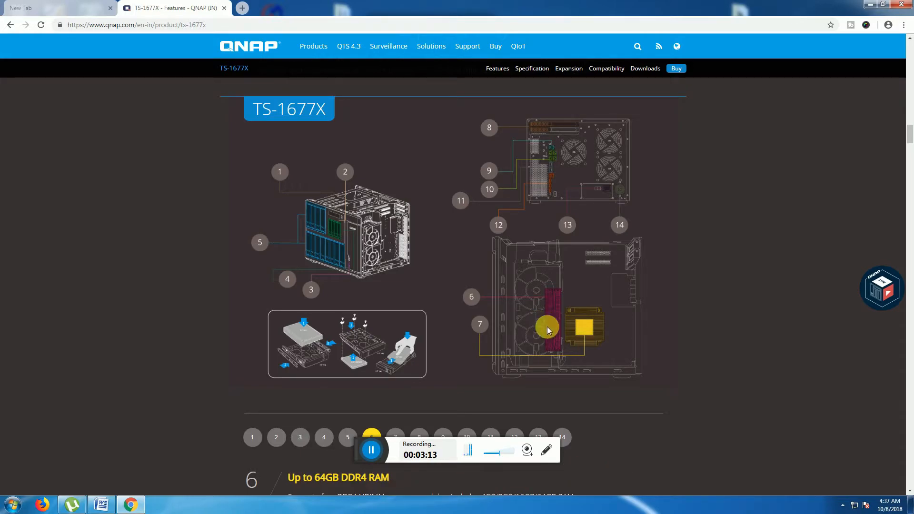
- Show items 7 to 9: AMD Ryzen processor, 3 x PCIe expansion slots and USB 3.0 Type A & C ports
scroll(down, 3)
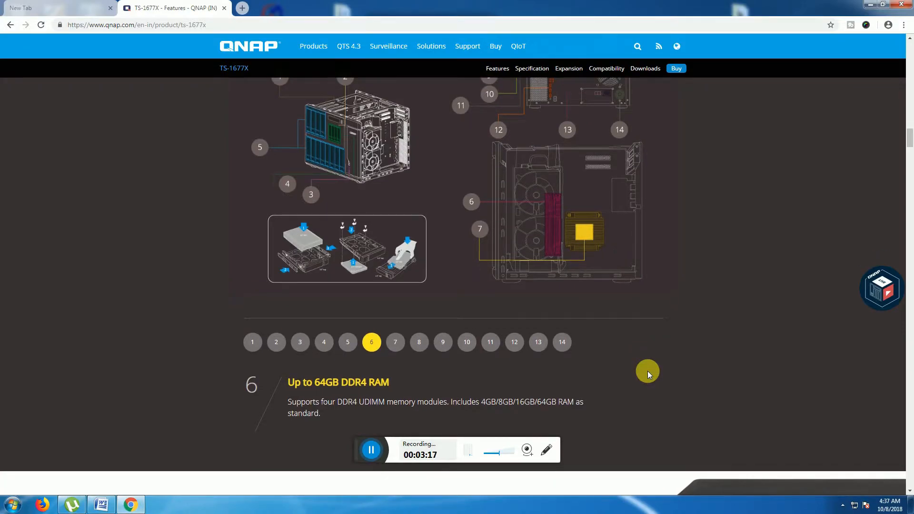
mouse_move(265, 415)
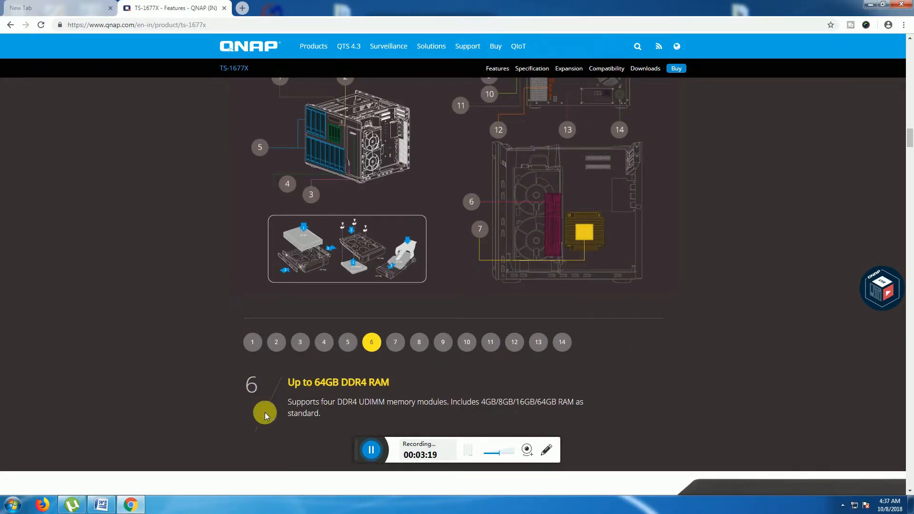
click(395, 342)
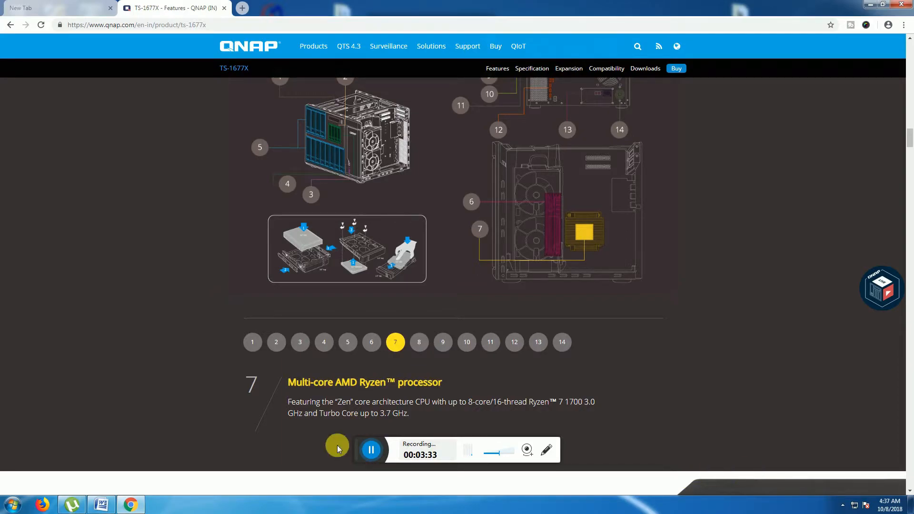
click(419, 342)
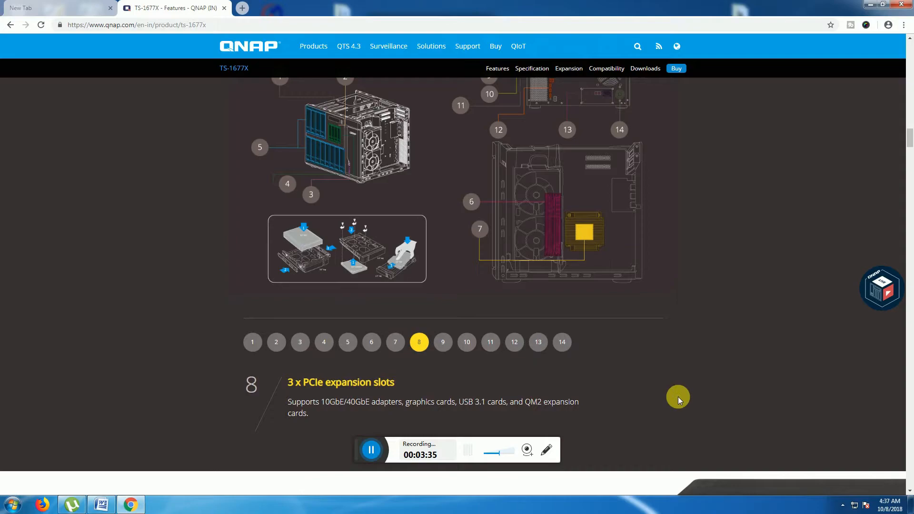
mouse_move(721, 250)
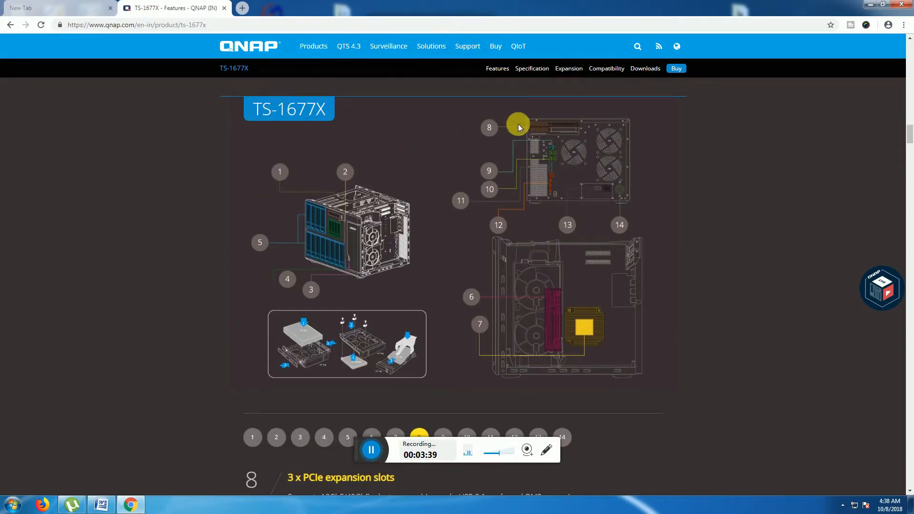
mouse_move(771, 436)
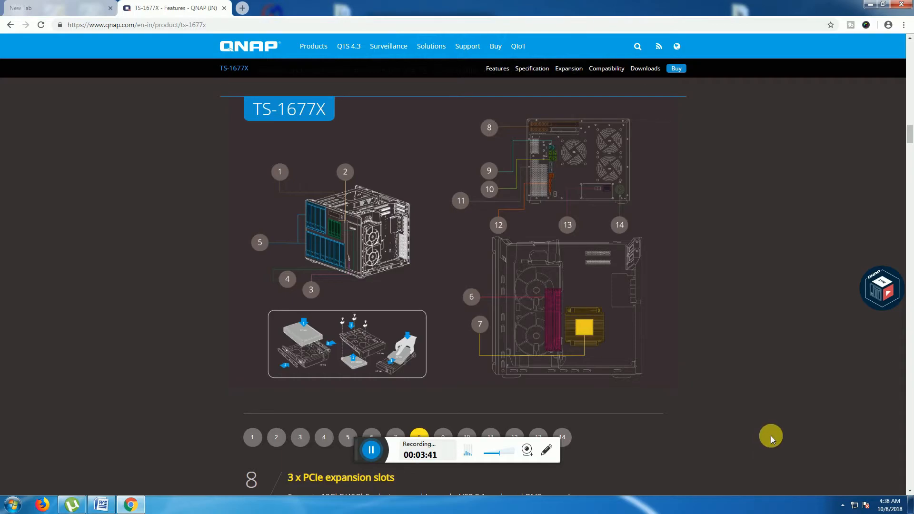
scroll(down, 3)
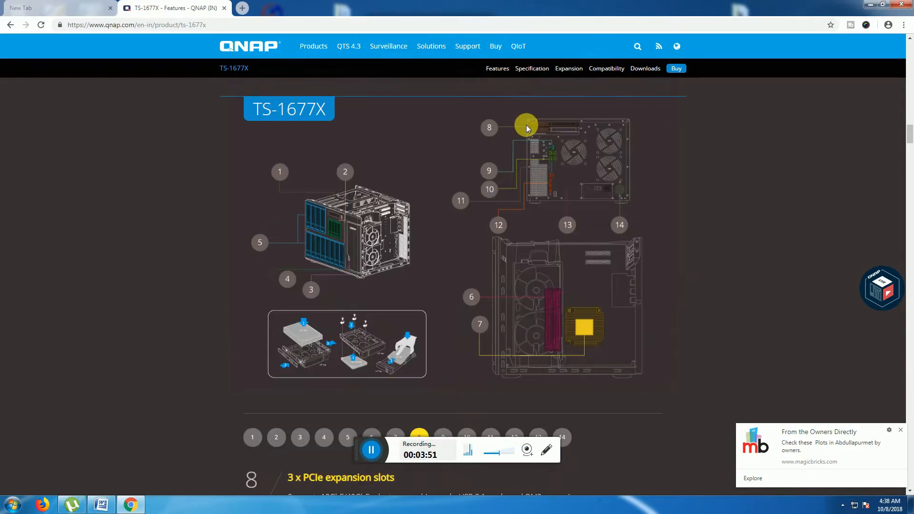
mouse_move(690, 284)
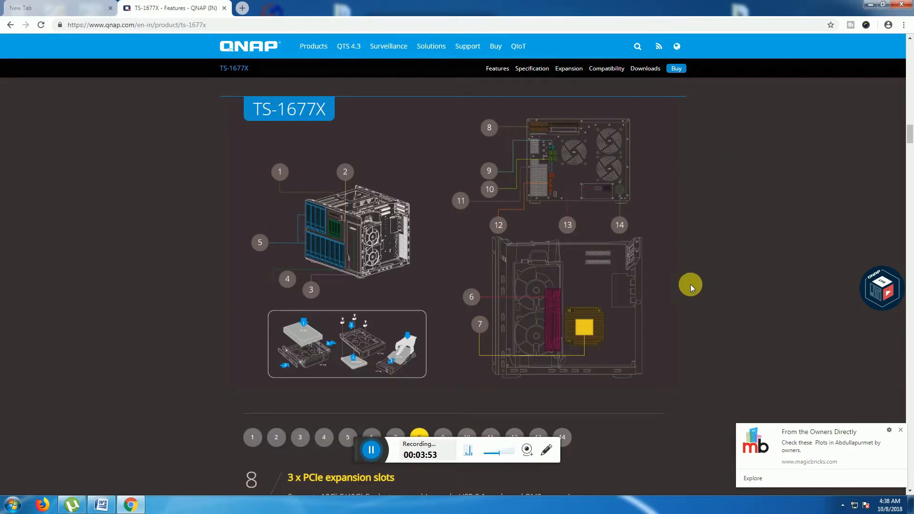
scroll(down, 3)
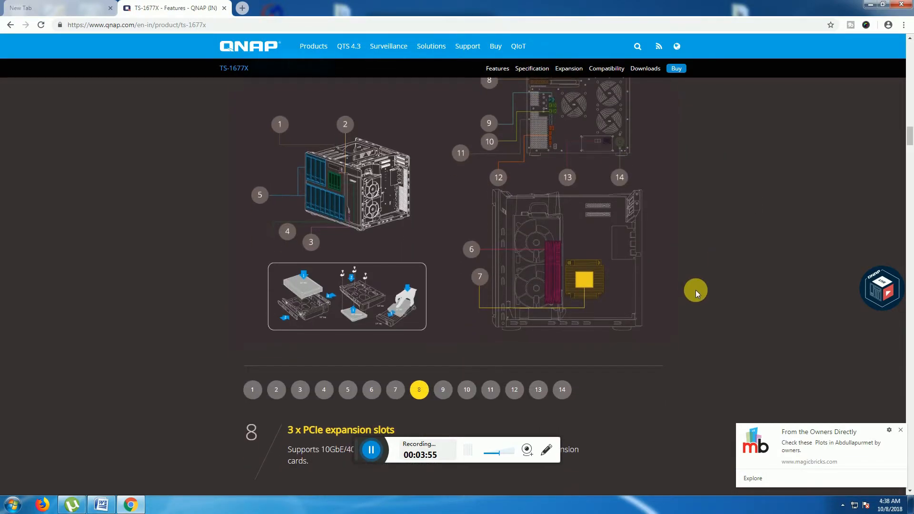
click(443, 390)
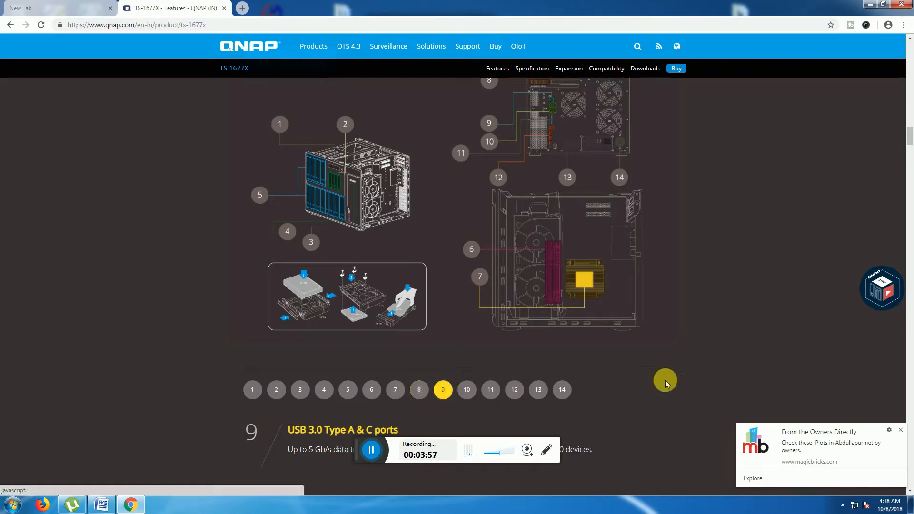
mouse_move(554, 116)
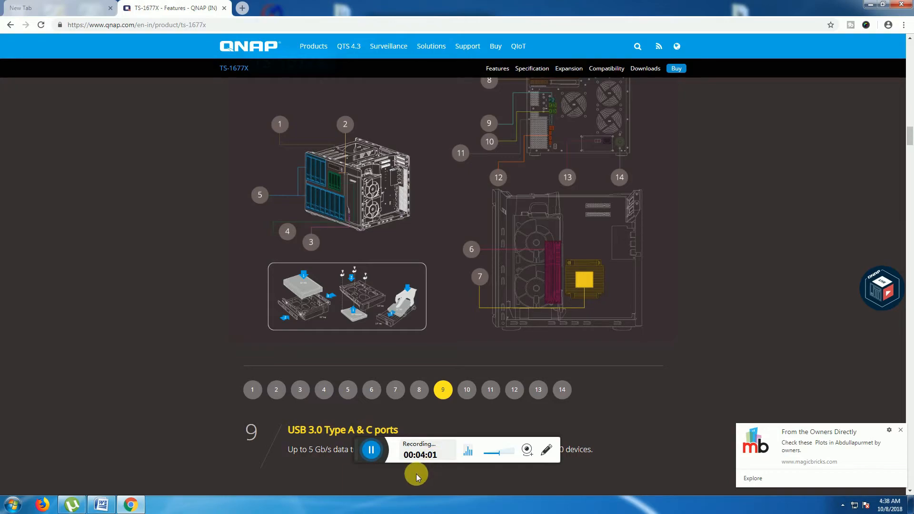
- Show items 10 and 11: 4 x Gigabit Ethernet ports and 2 x 10GBASE-T Ethernet ports
scroll(down, 3)
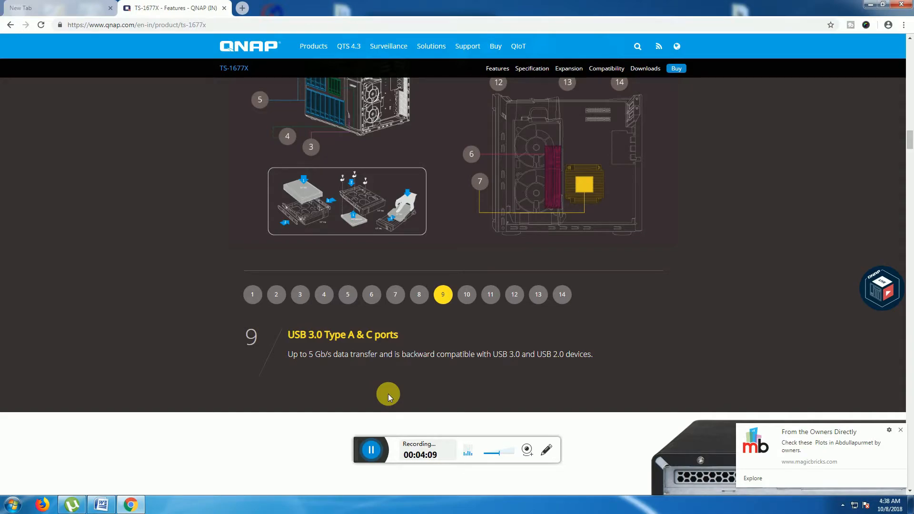
mouse_move(482, 291)
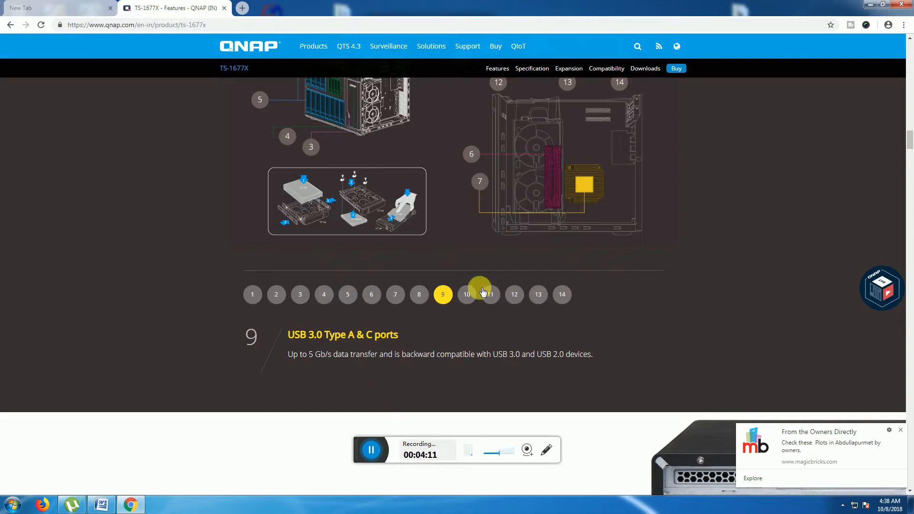
click(467, 295)
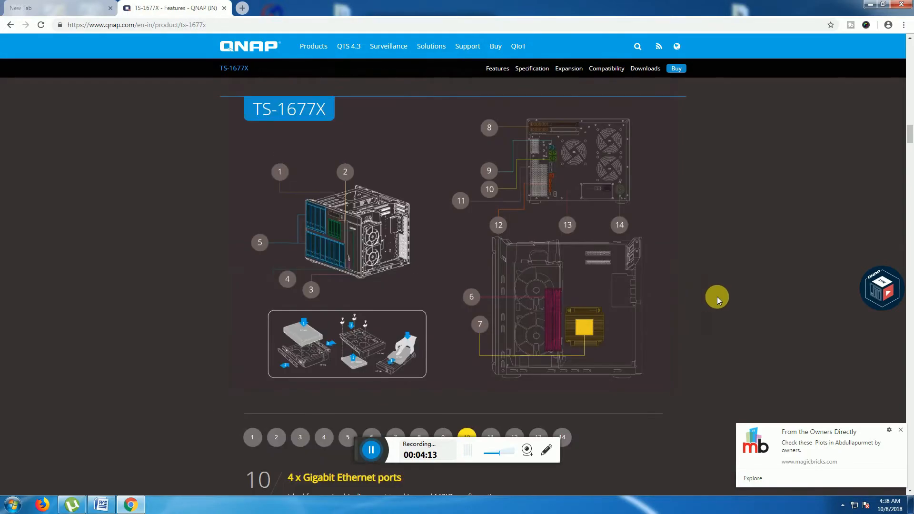
mouse_move(652, 453)
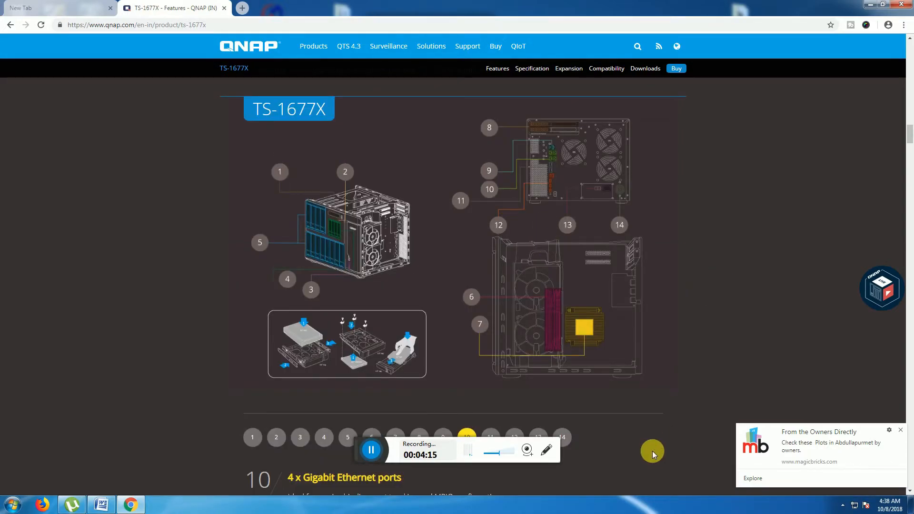
scroll(down, 3)
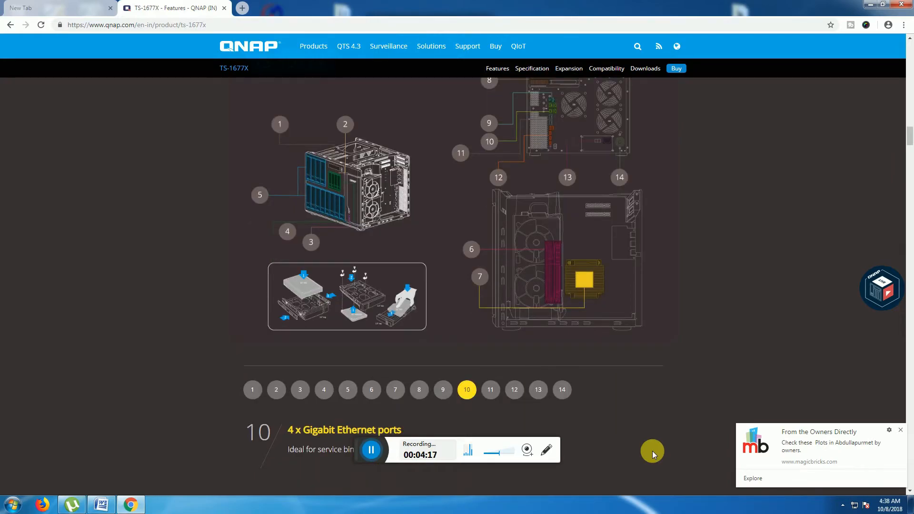
scroll(down, 3)
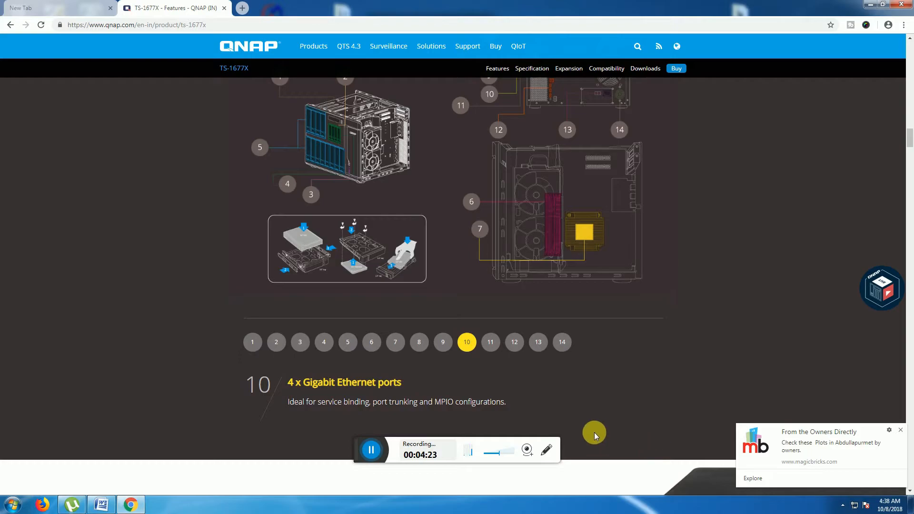
click(490, 341)
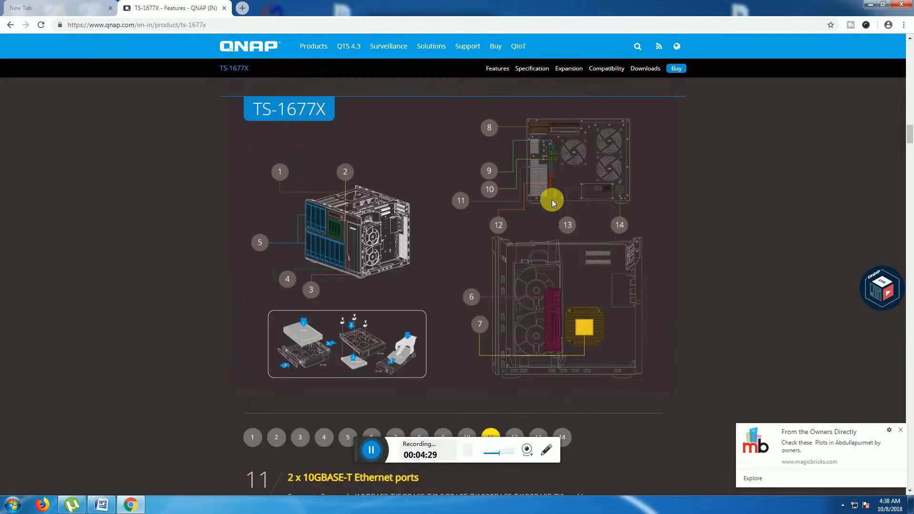
- Show item 12, 5 x USB 3.0 Type-A ports, then item 13's description
scroll(down, 3)
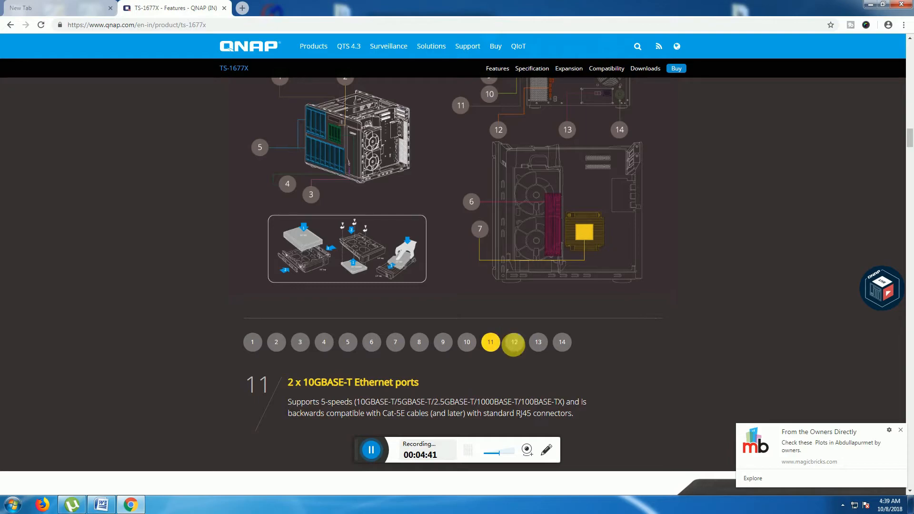
click(514, 341)
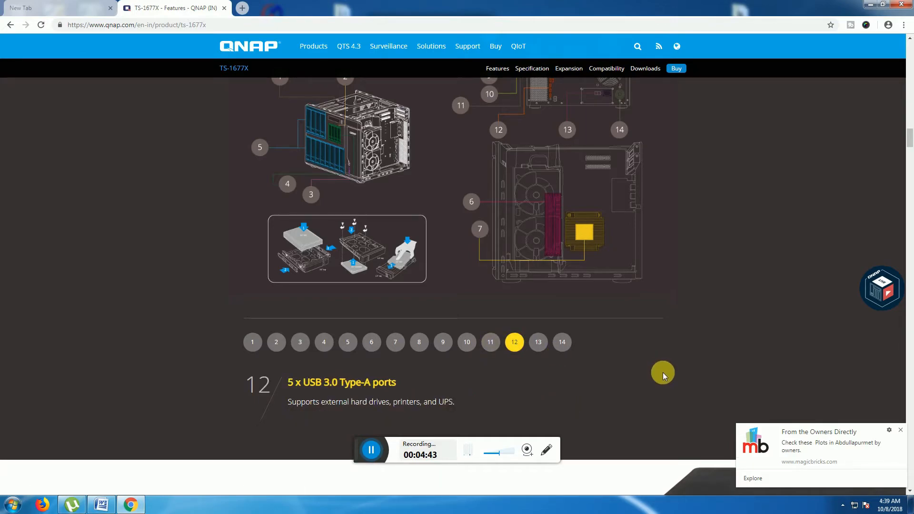
mouse_move(468, 289)
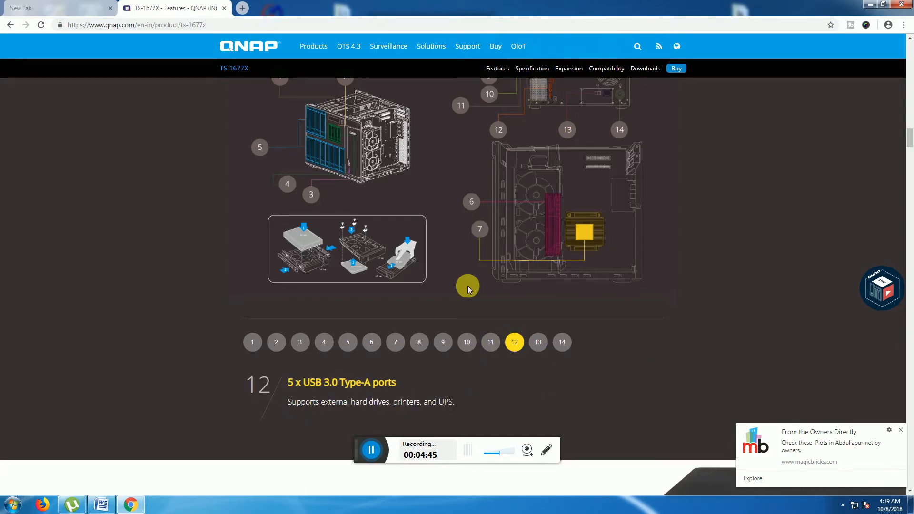
mouse_move(738, 428)
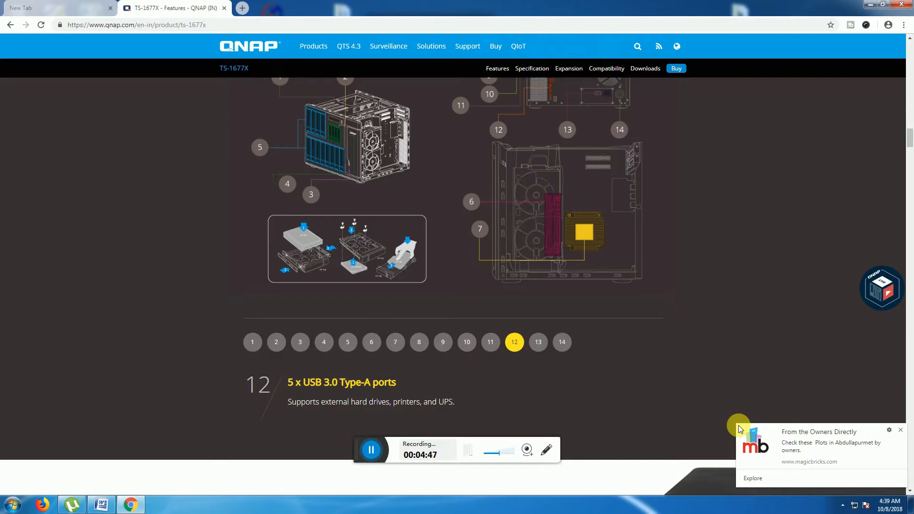
mouse_move(510, 466)
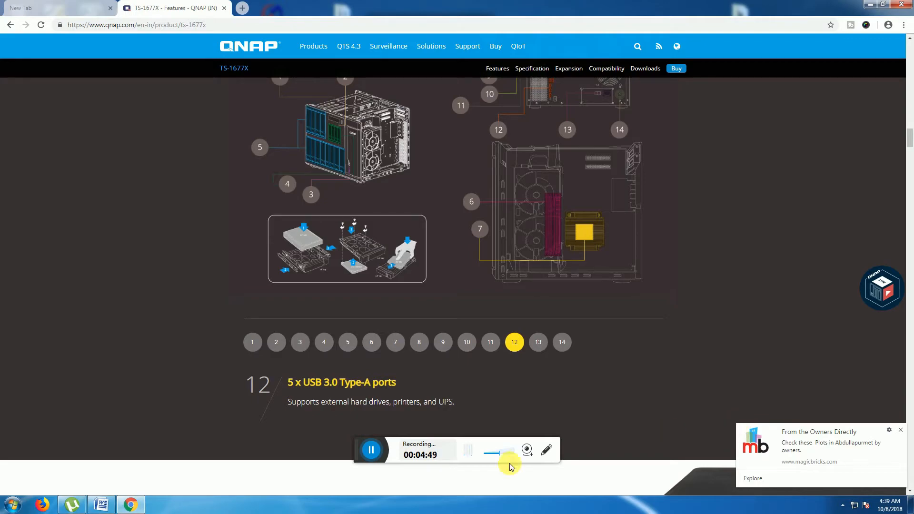
click(537, 341)
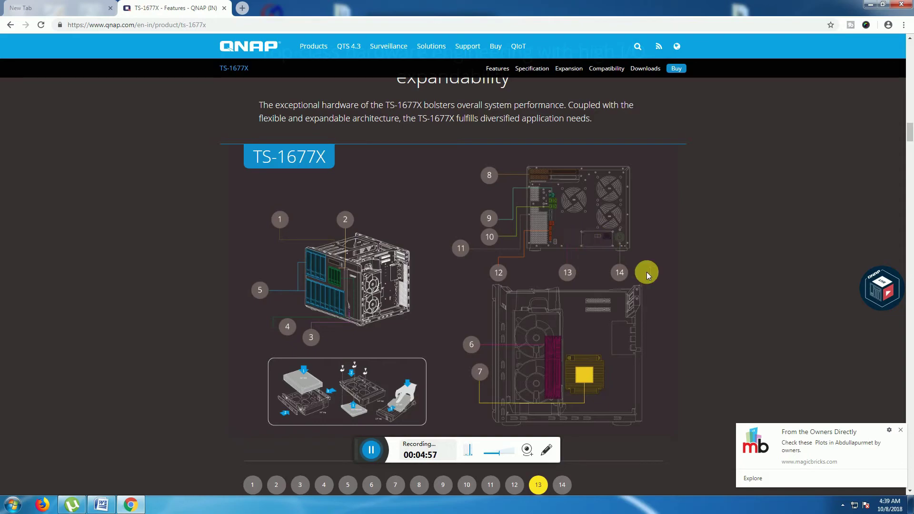
- Show item 14, the built-in speaker, then scroll to the built-in dual 10GbE 10GBASE-T ports section
scroll(down, 3)
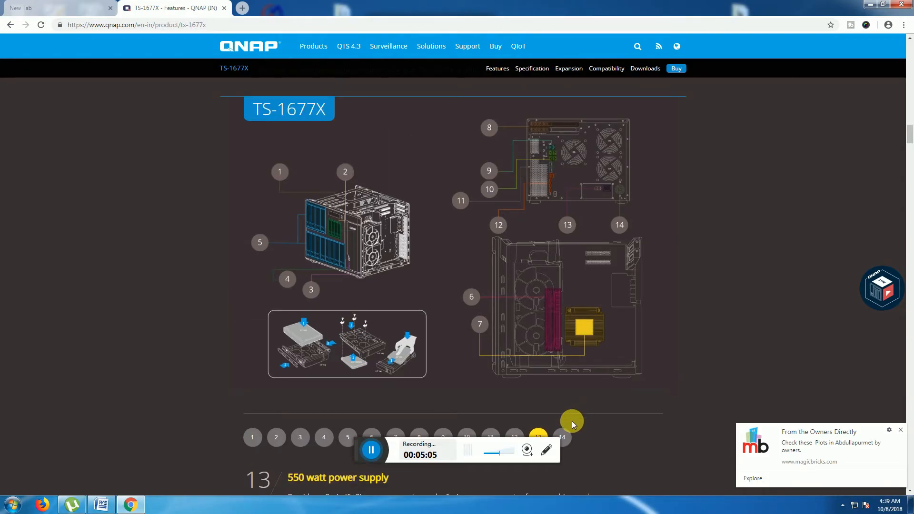
click(562, 437)
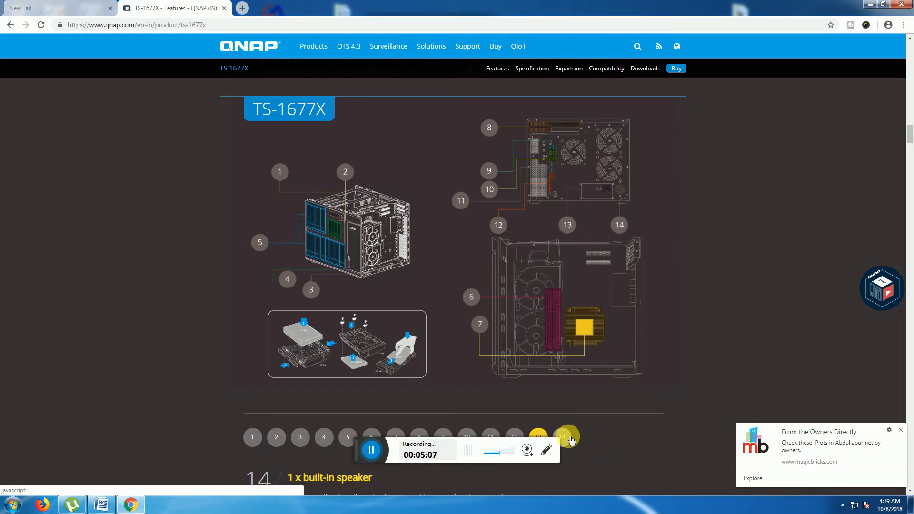
scroll(down, 3)
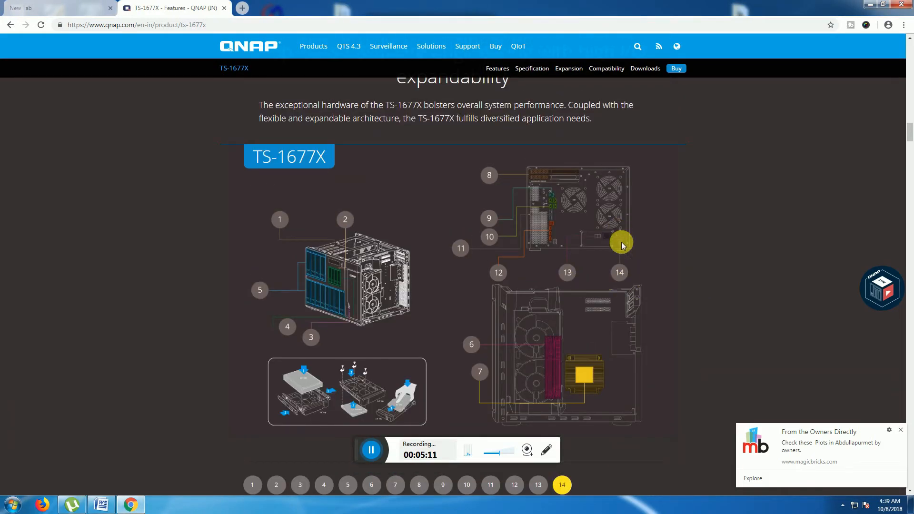
scroll(down, 3)
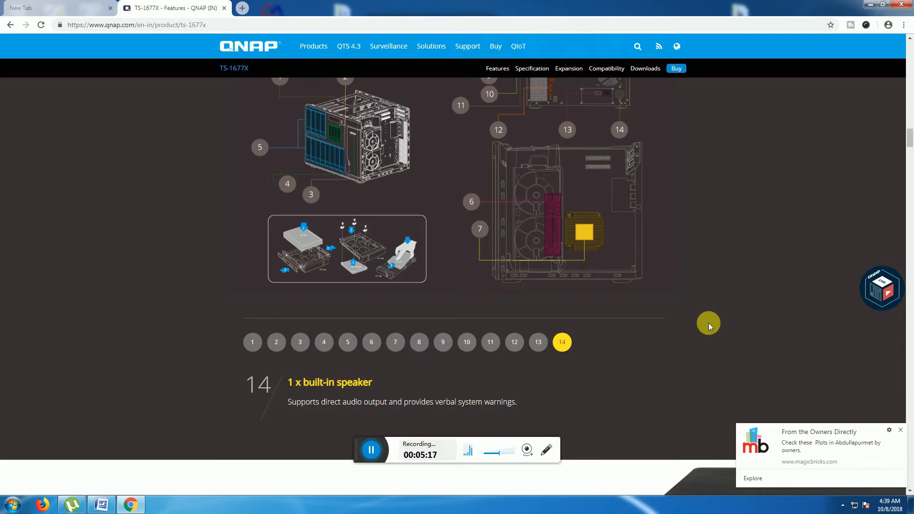
mouse_move(656, 194)
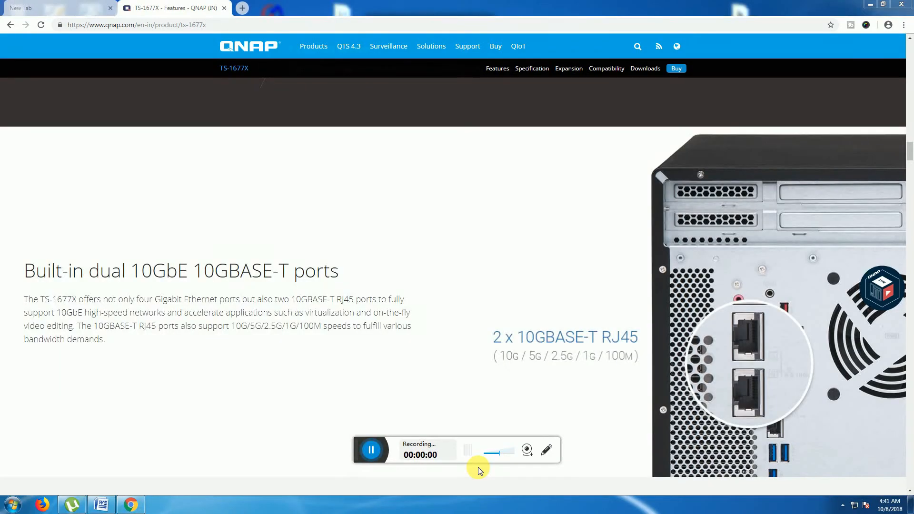
mouse_move(373, 472)
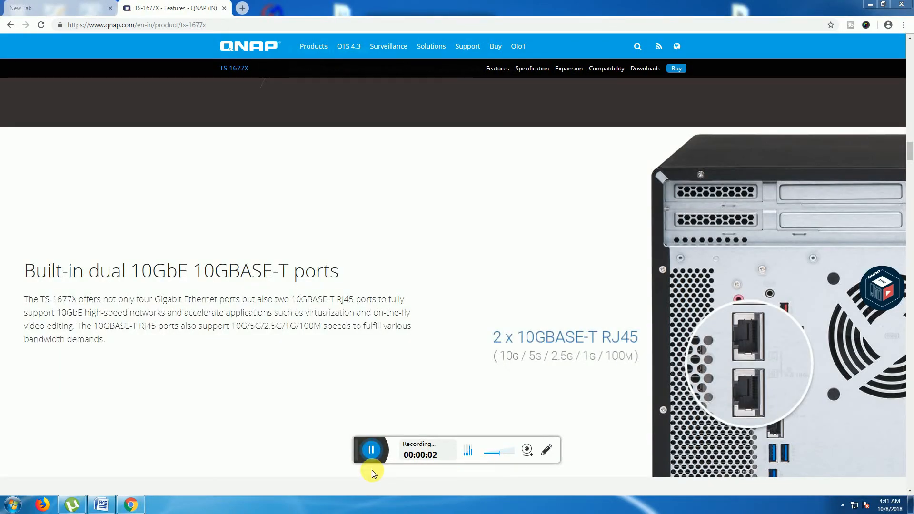
mouse_move(272, 384)
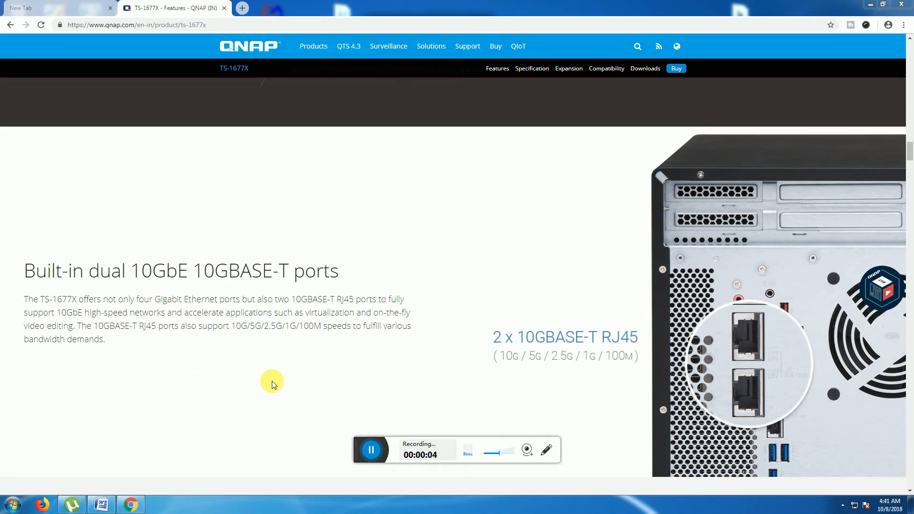
mouse_move(311, 380)
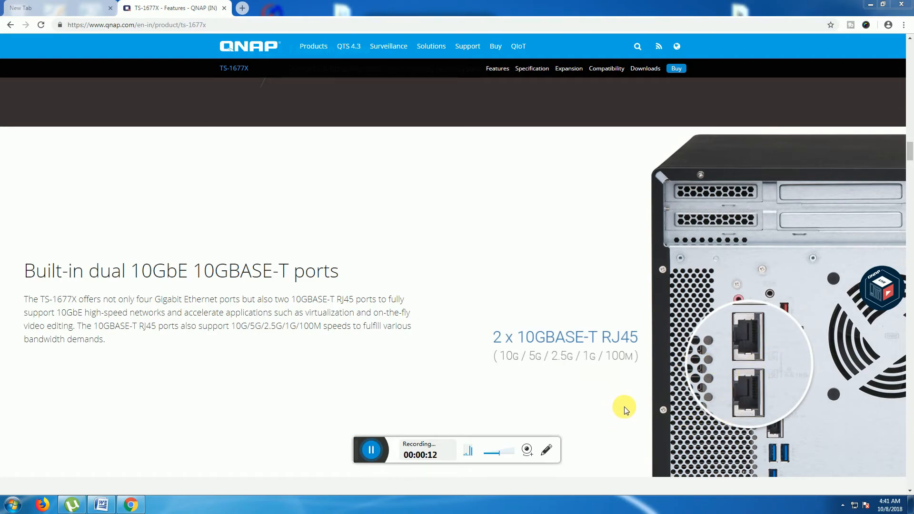
- Scroll past the dual 10GbE ports section through the 10GbE switch network diagram toward the PCIe slots section
scroll(down, 3)
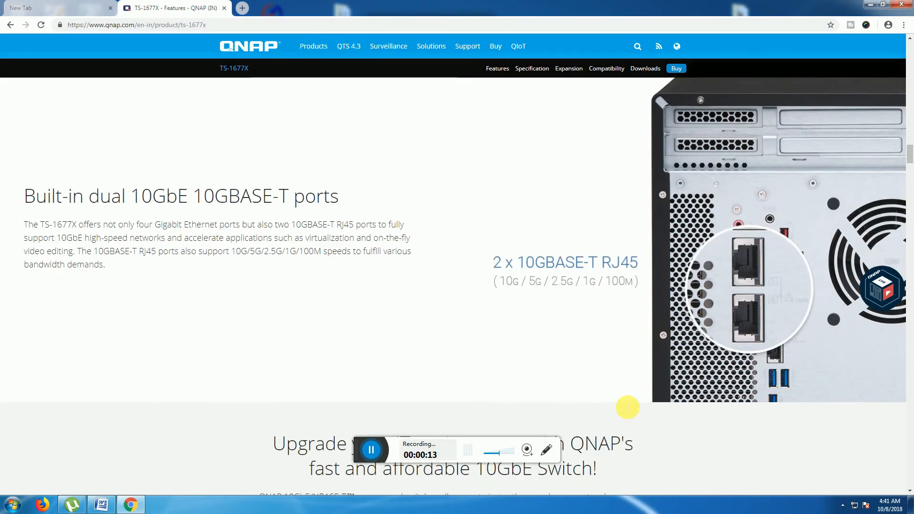
scroll(down, 3)
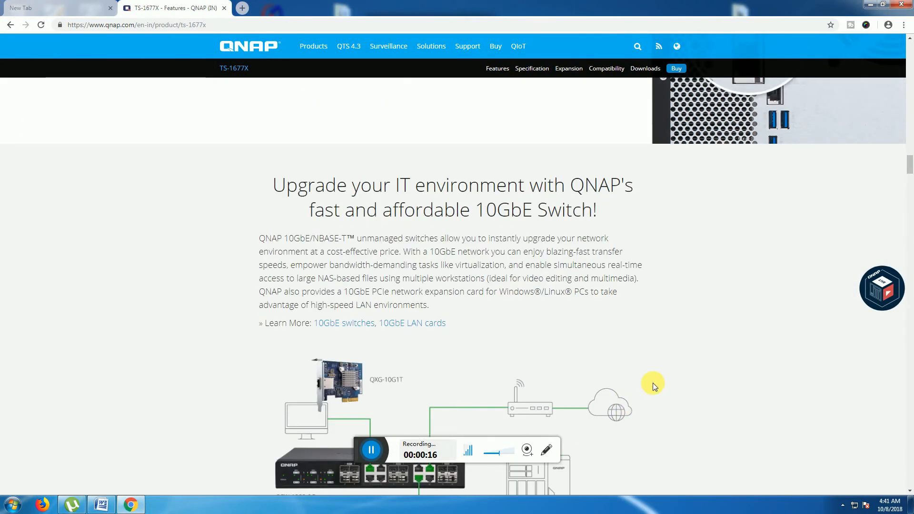
scroll(down, 3)
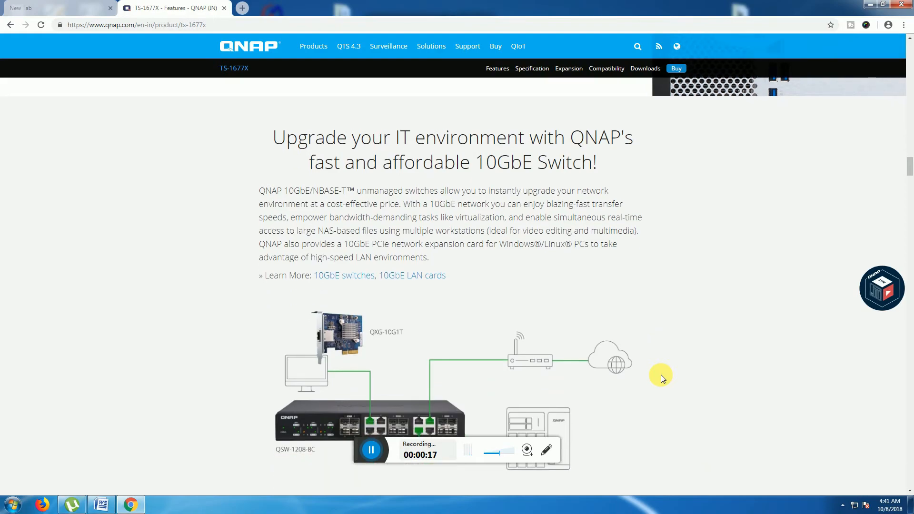
scroll(down, 3)
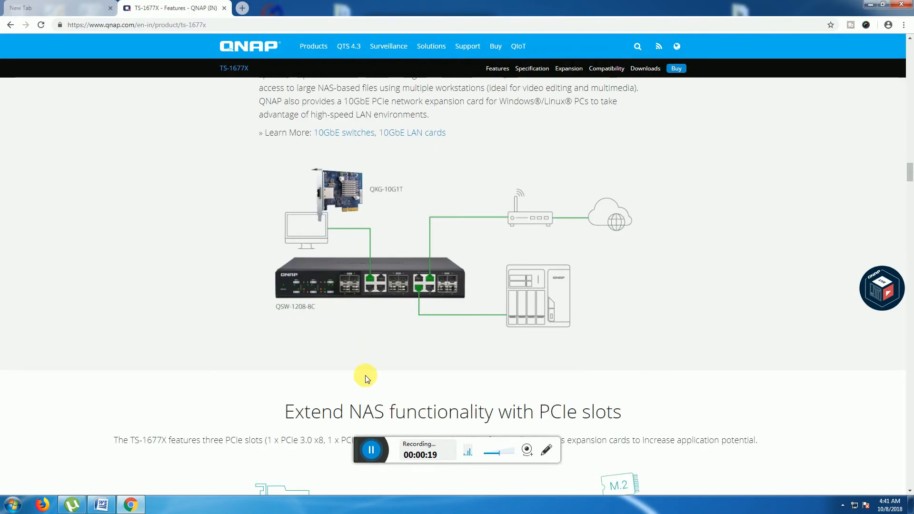
mouse_move(398, 318)
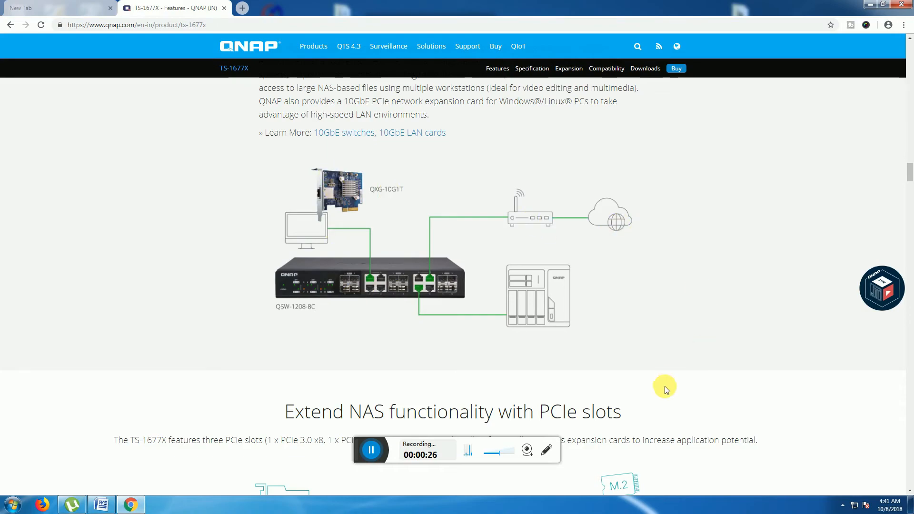
mouse_move(589, 300)
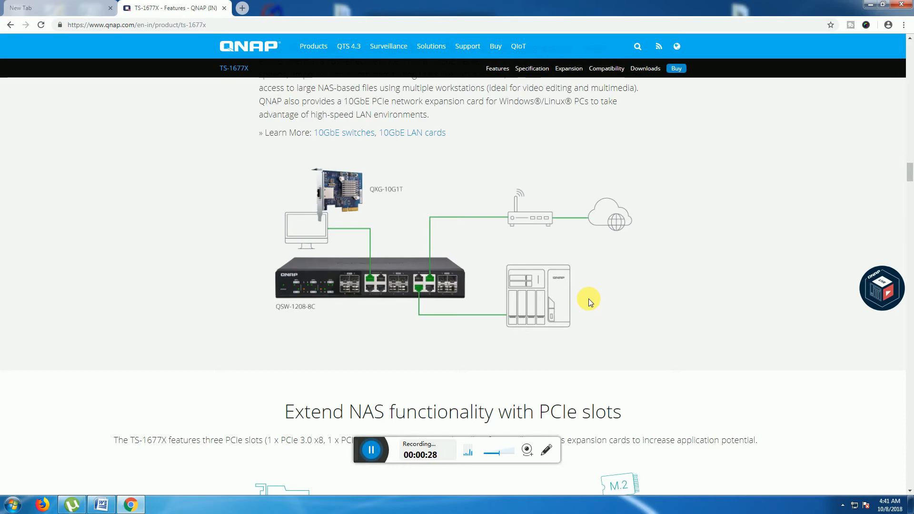
- Scroll through the PCIe expansion cards and 550W GPU power supply sections to SSD caching and auto tiering
scroll(down, 3)
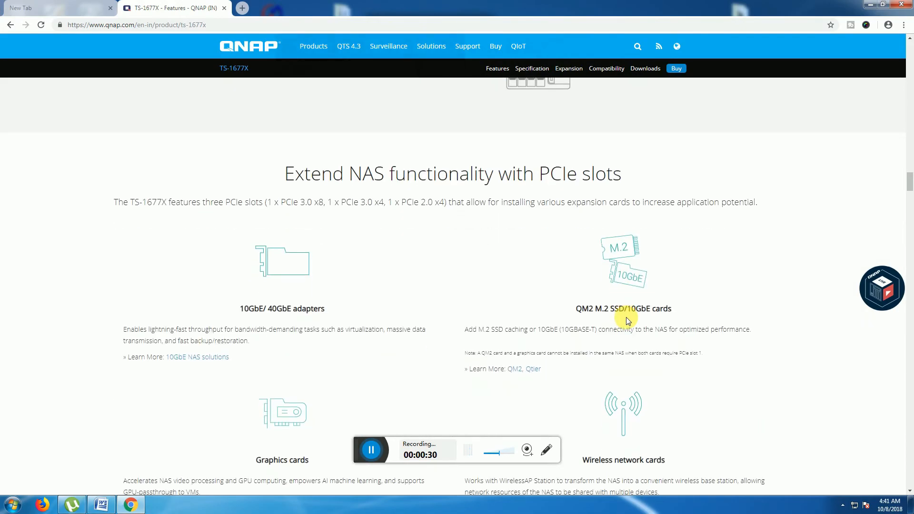
mouse_move(548, 429)
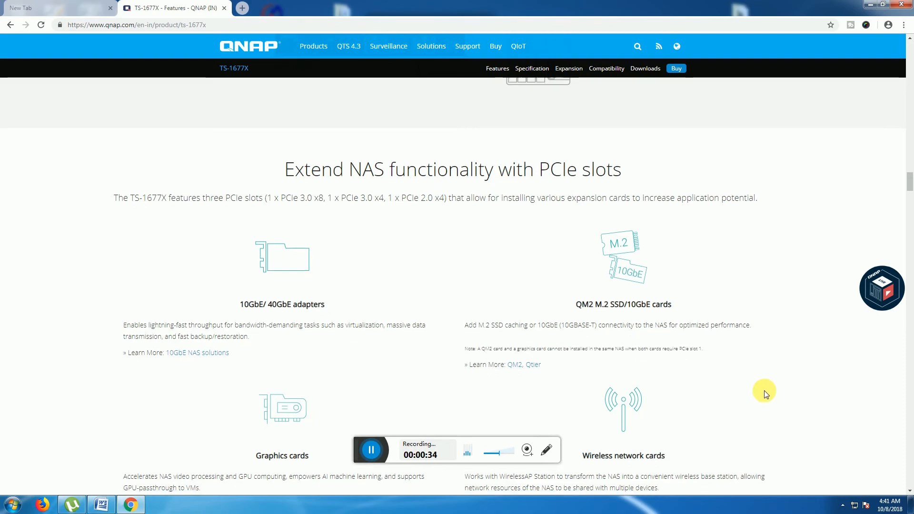
scroll(down, 3)
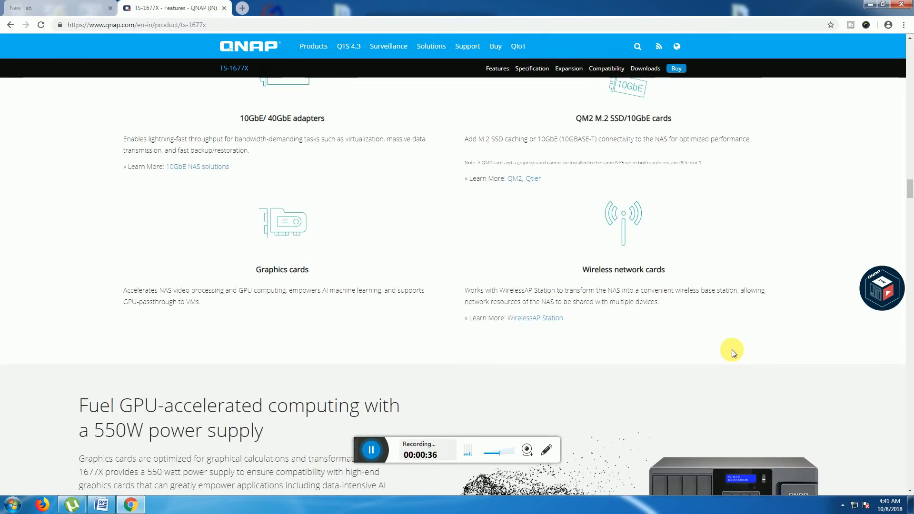
scroll(down, 3)
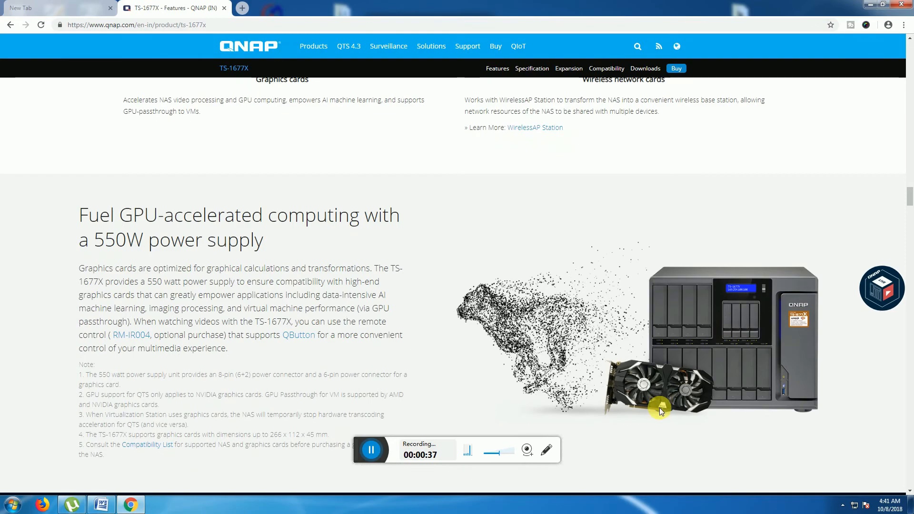
mouse_move(691, 448)
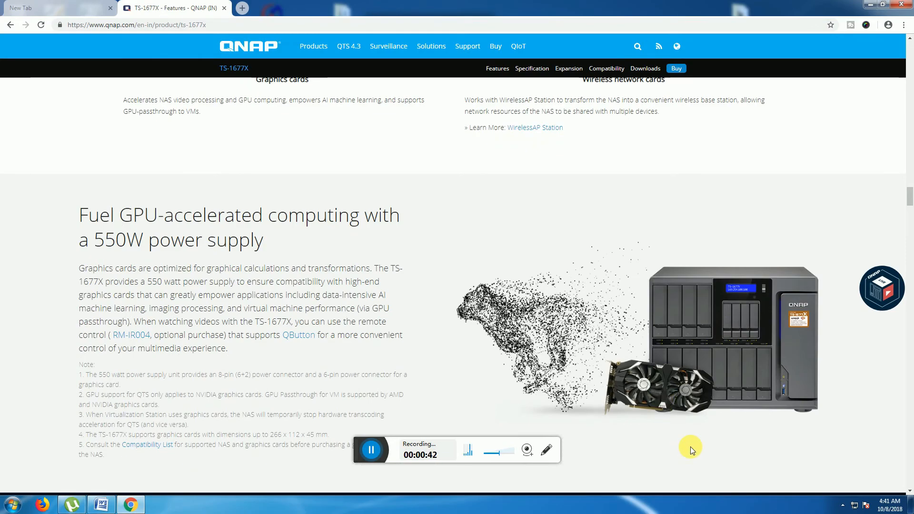
scroll(down, 3)
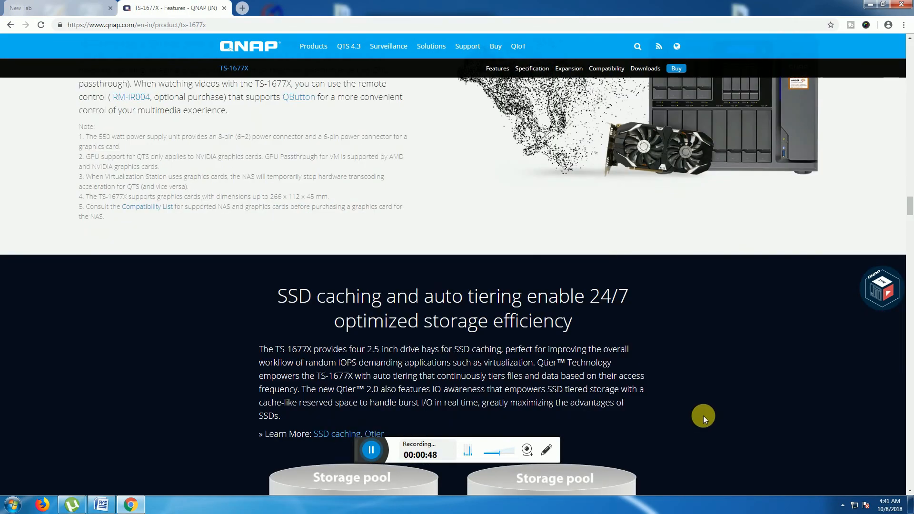
- Scroll past the Qtier storage pool diagram and 'The utmost performance & reliability' features to the 'Block-based iSCSI LUN' section
scroll(down, 3)
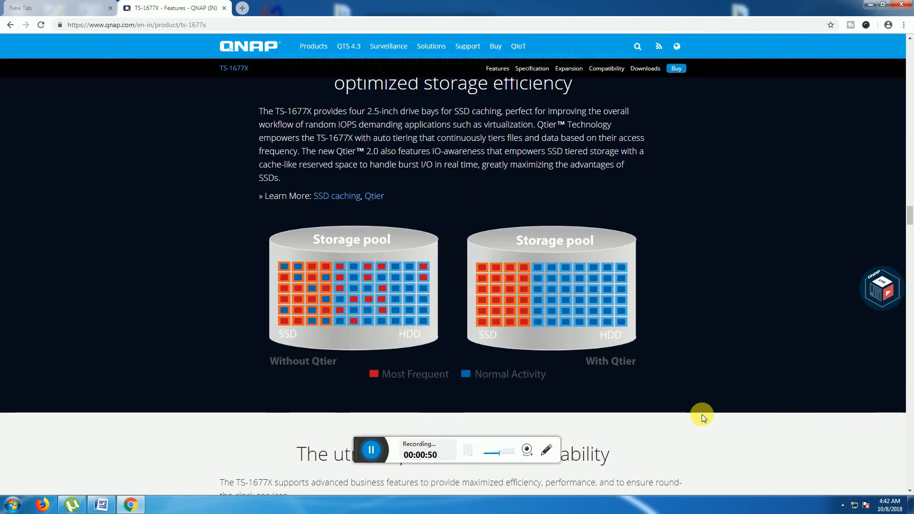
mouse_move(291, 376)
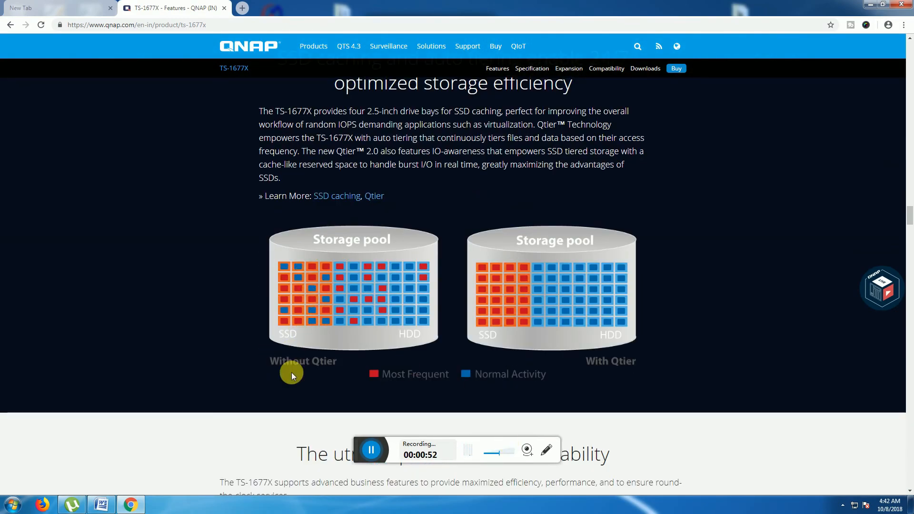
mouse_move(738, 352)
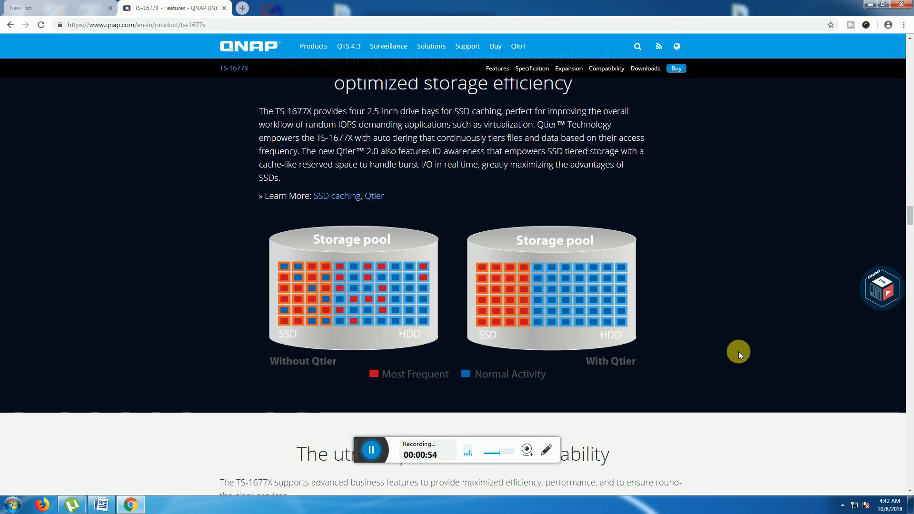
scroll(down, 3)
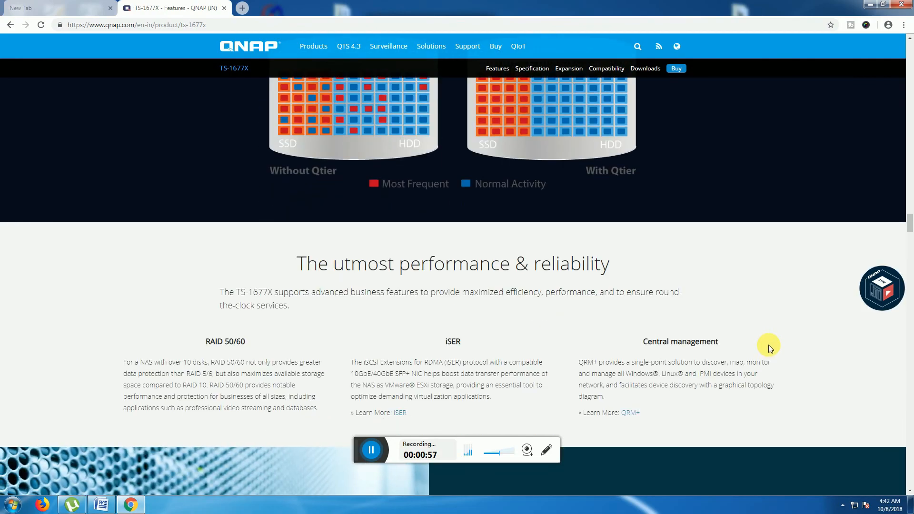
scroll(down, 3)
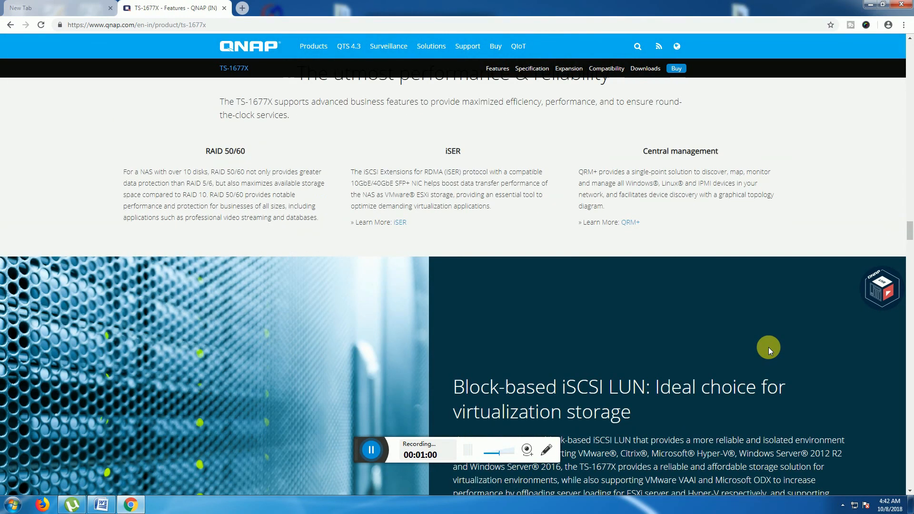
scroll(down, 3)
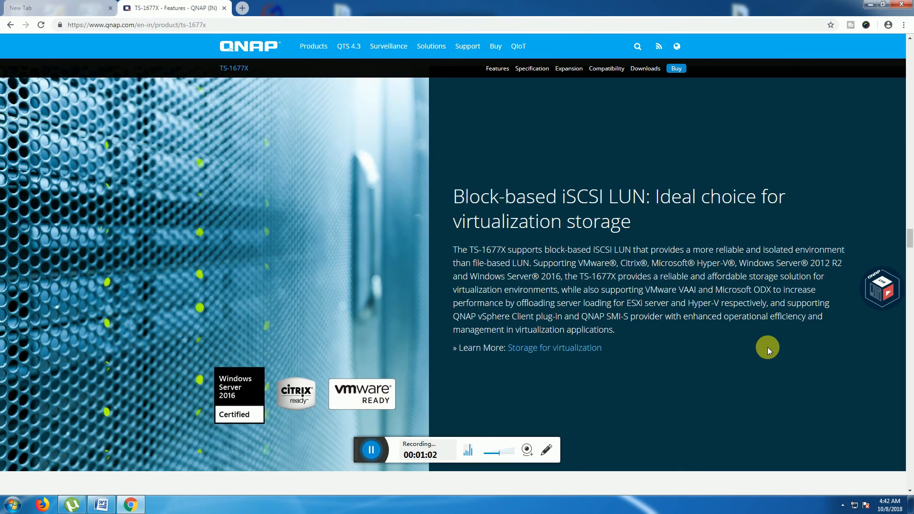